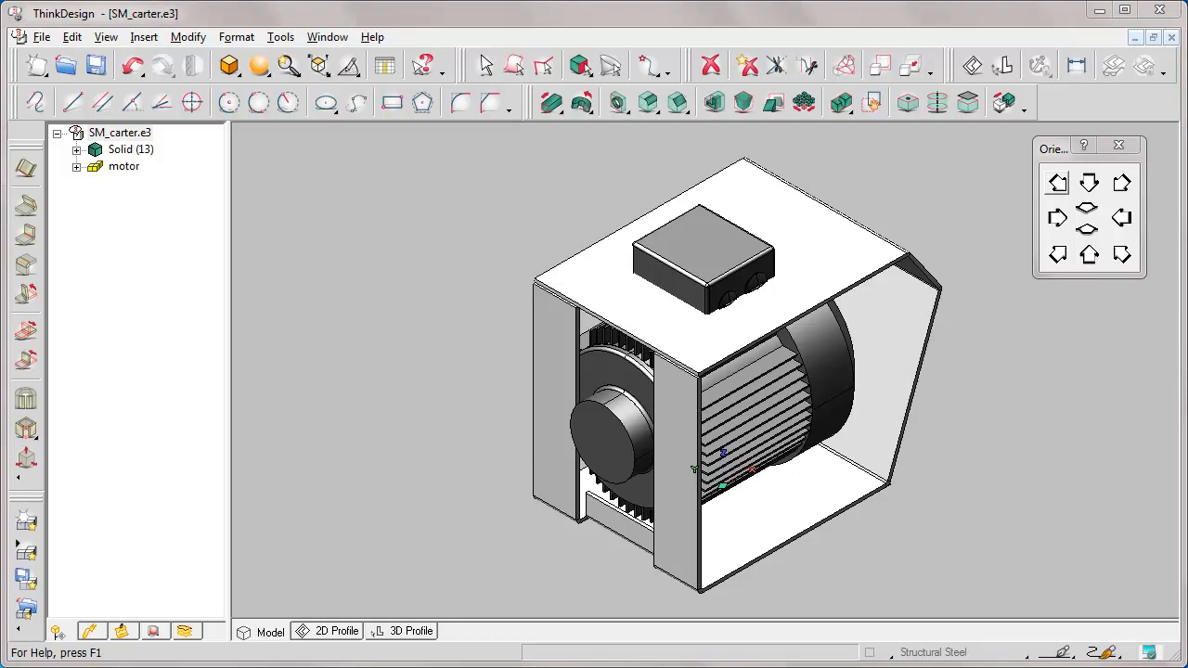
mouse_move(176, 144)
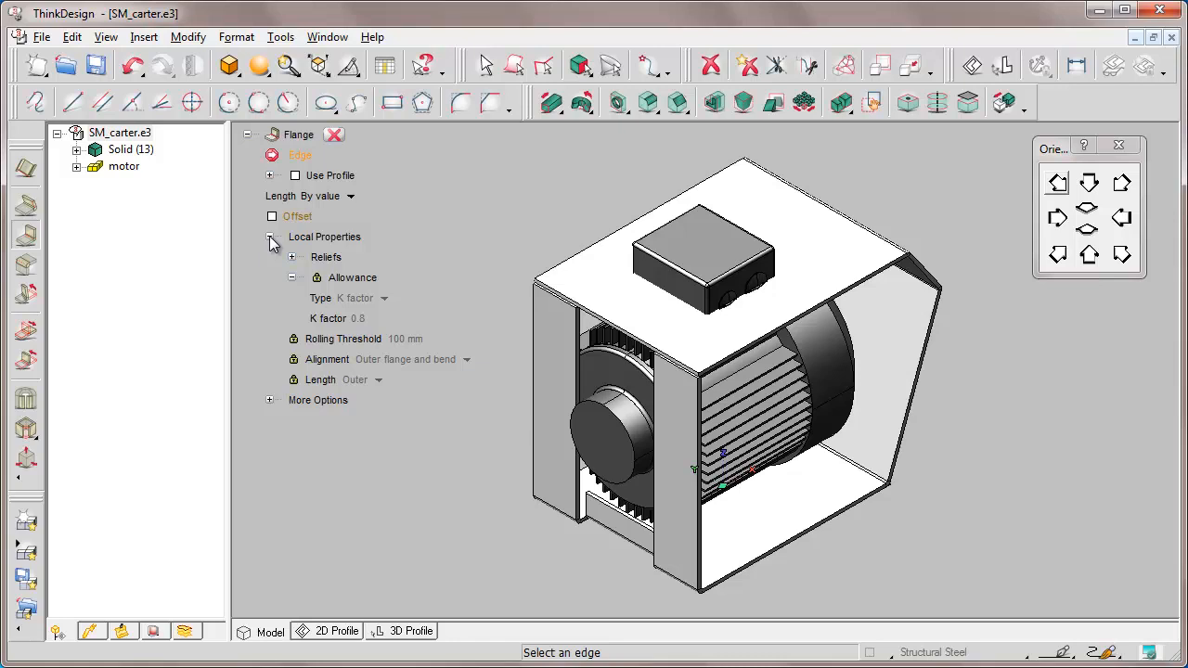
Step: Add a 120 mm flange on the bottom edge, 87 mm wide and inset 10 mm
click(269, 400)
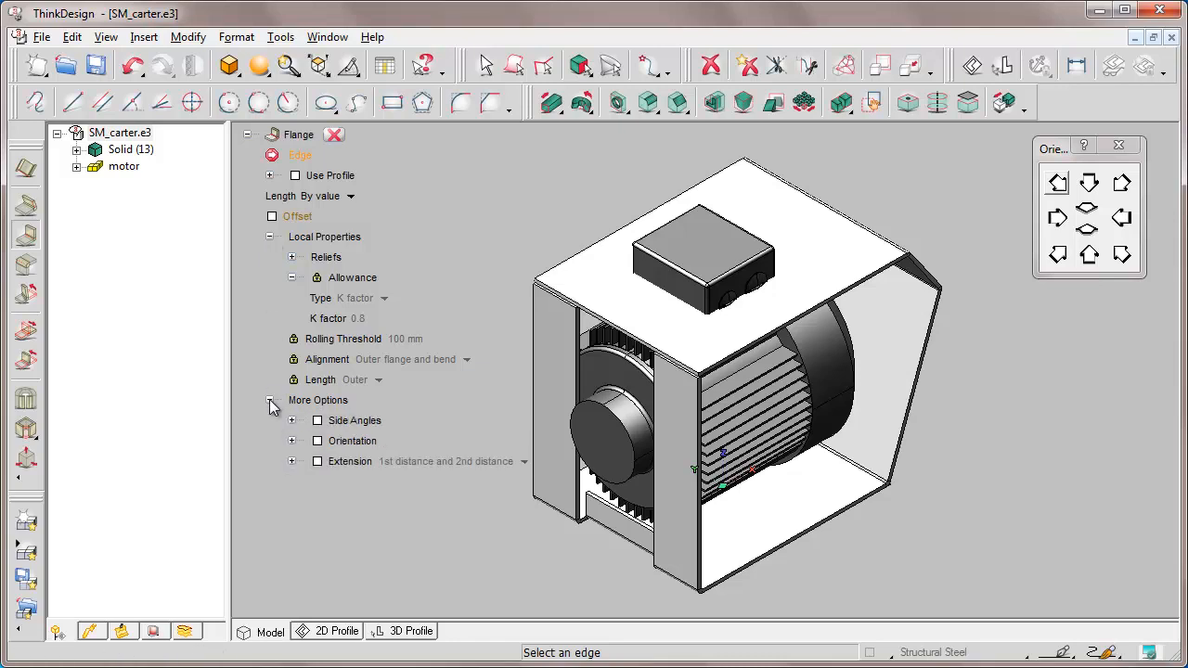
mouse_move(781, 543)
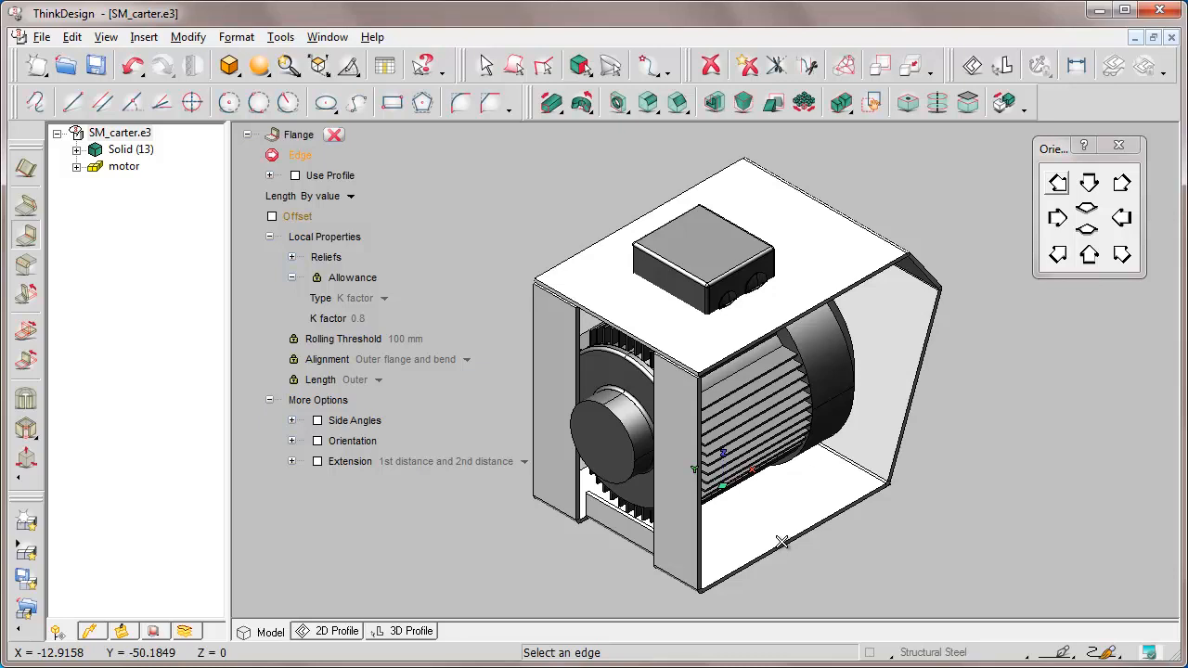
click(782, 541)
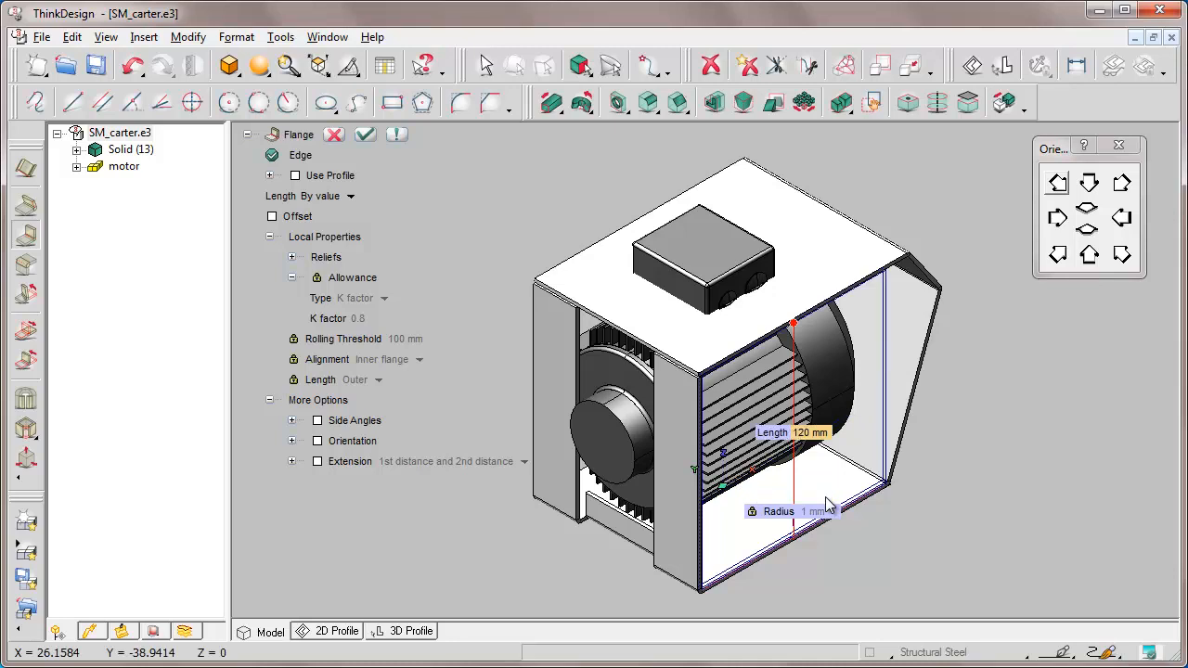
click(317, 461)
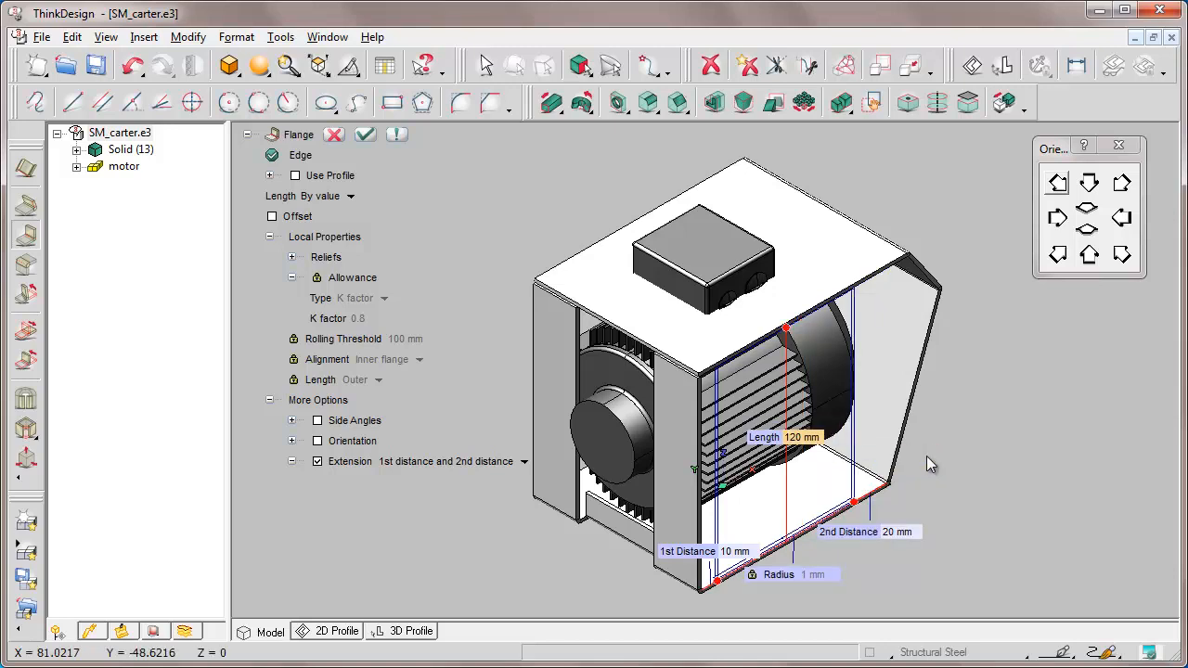
click(524, 463)
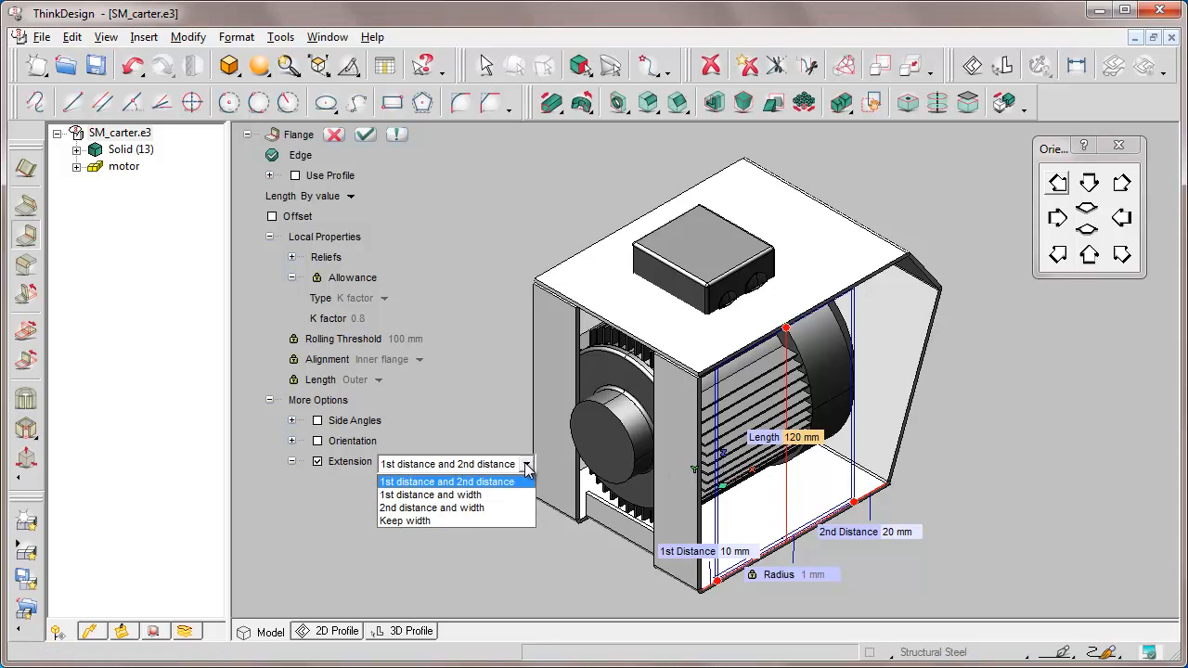
click(430, 494)
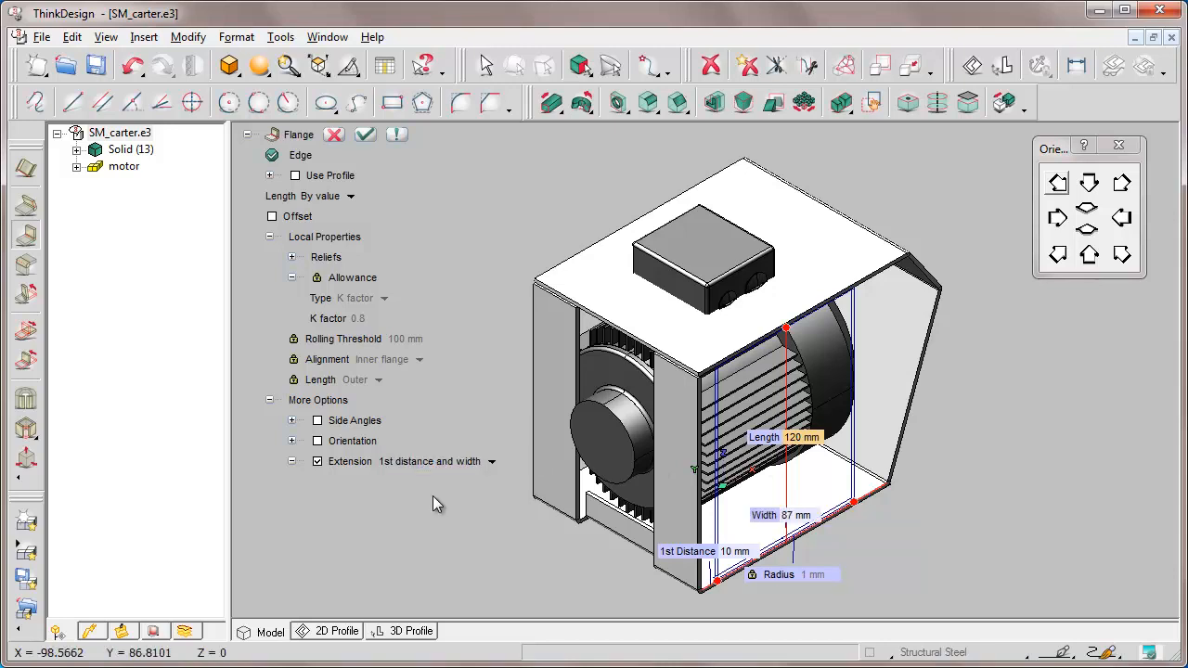
click(364, 134)
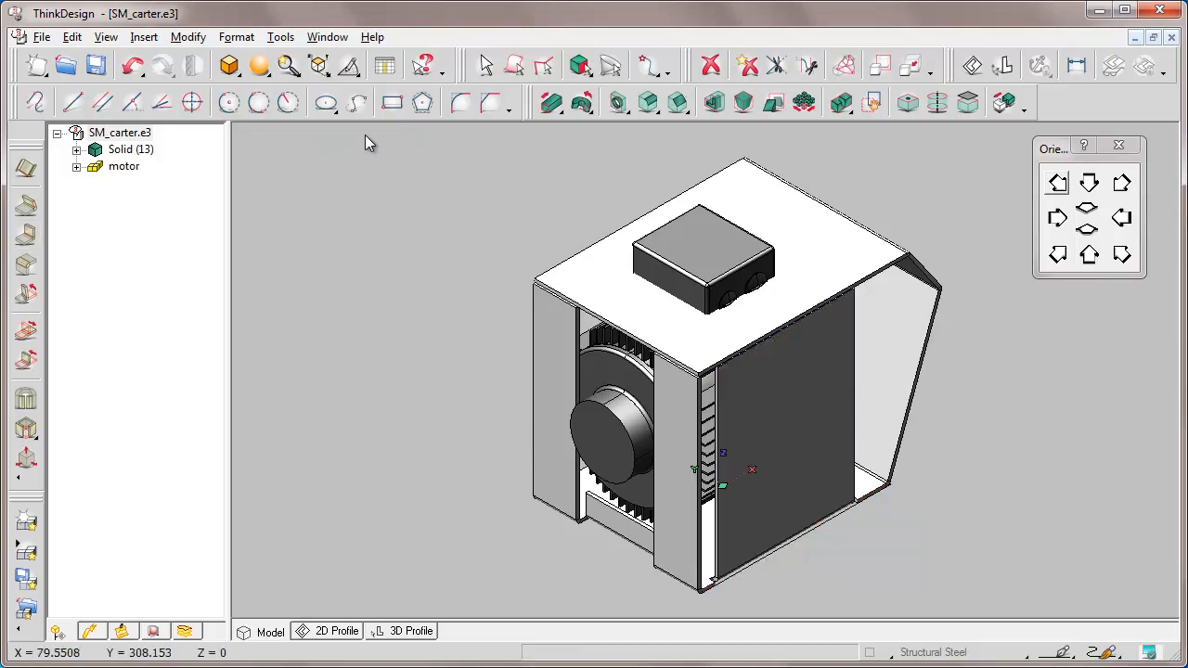
Step: Orbit toward the top flange and expand the Solid (13) node to list its flanges
click(1088, 255)
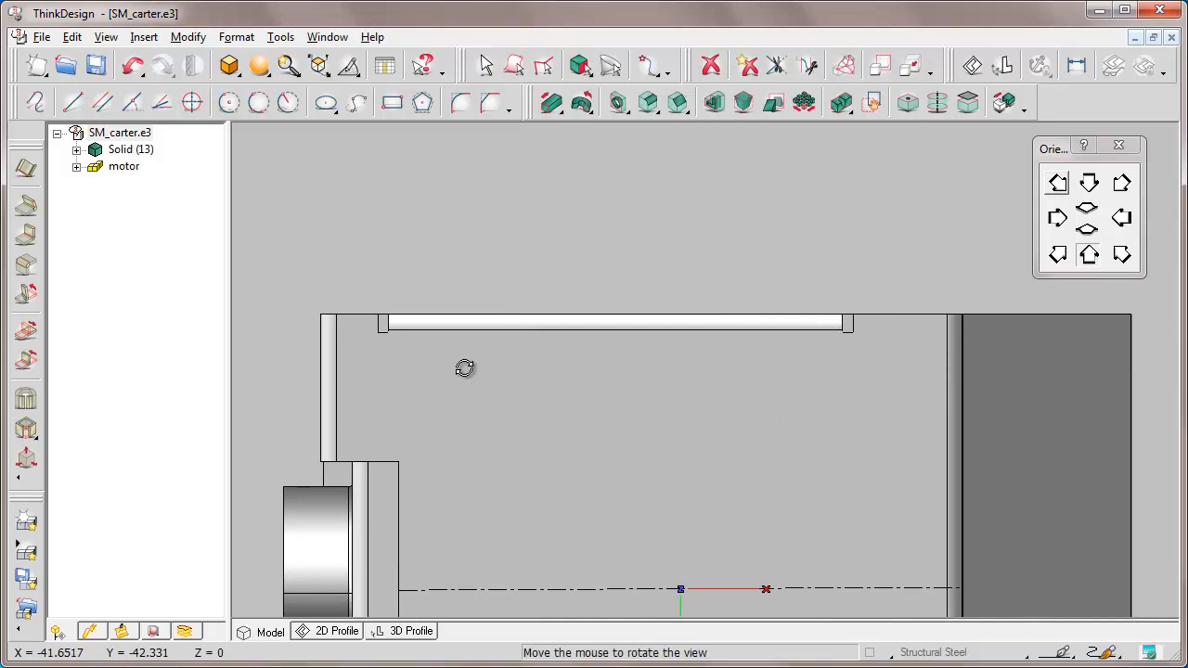
drag(464, 367, 457, 385)
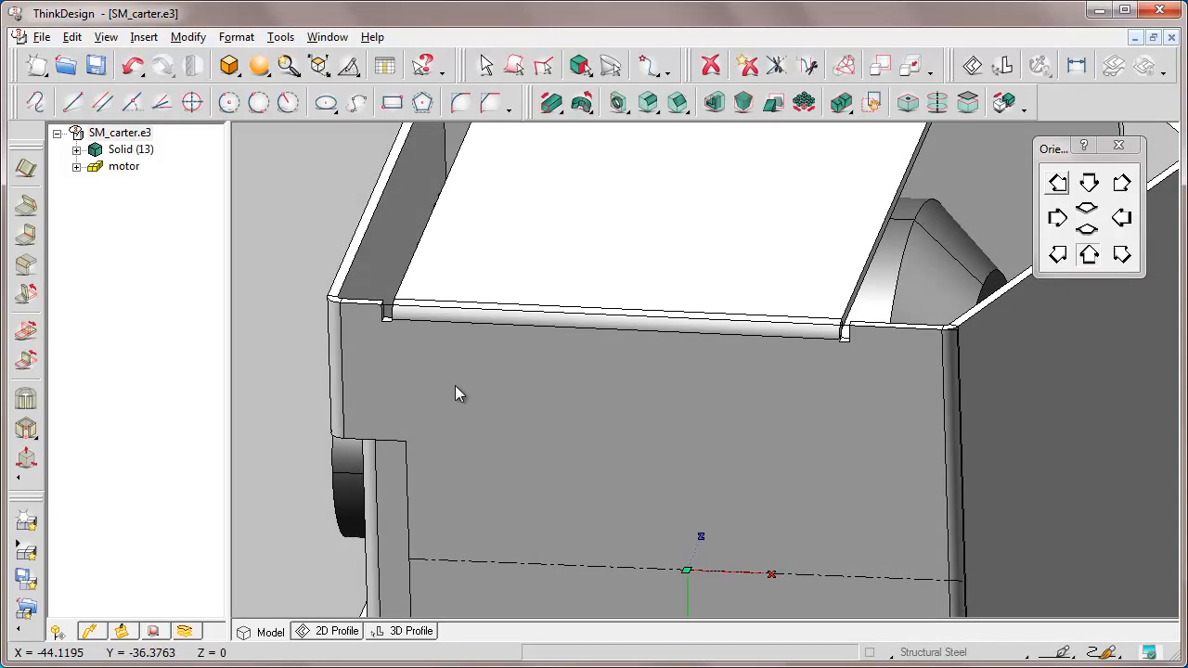
click(78, 149)
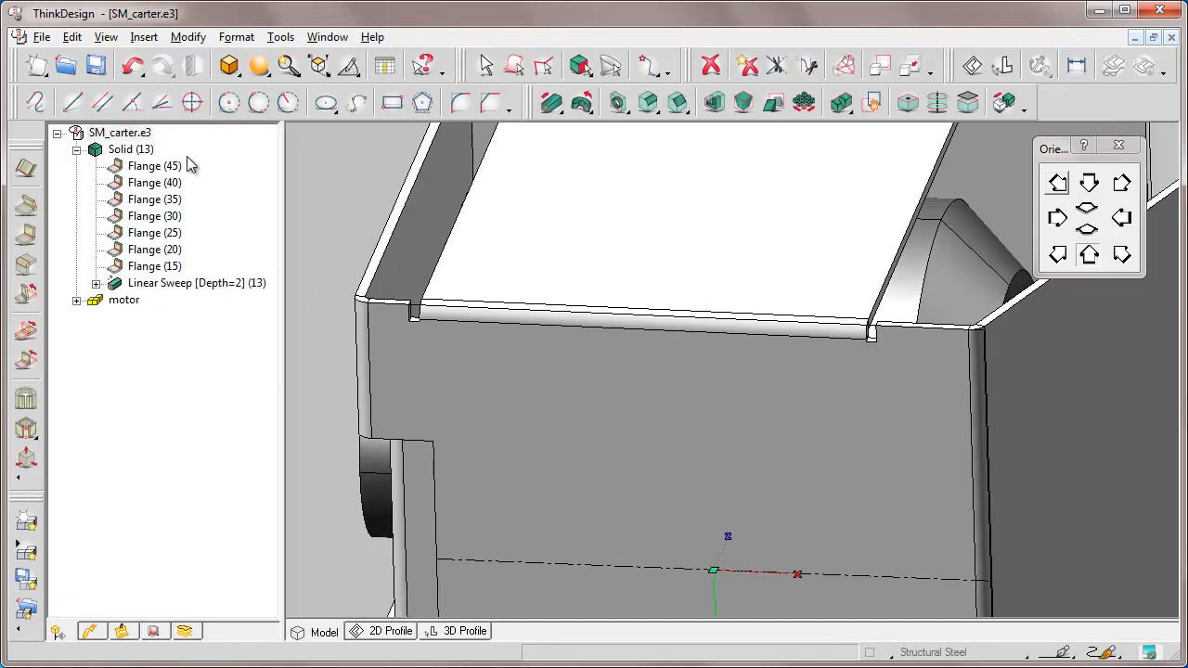
Step: Edit Flange (45) to use oblong bend reliefs with 4 mm diameter
click(154, 165)
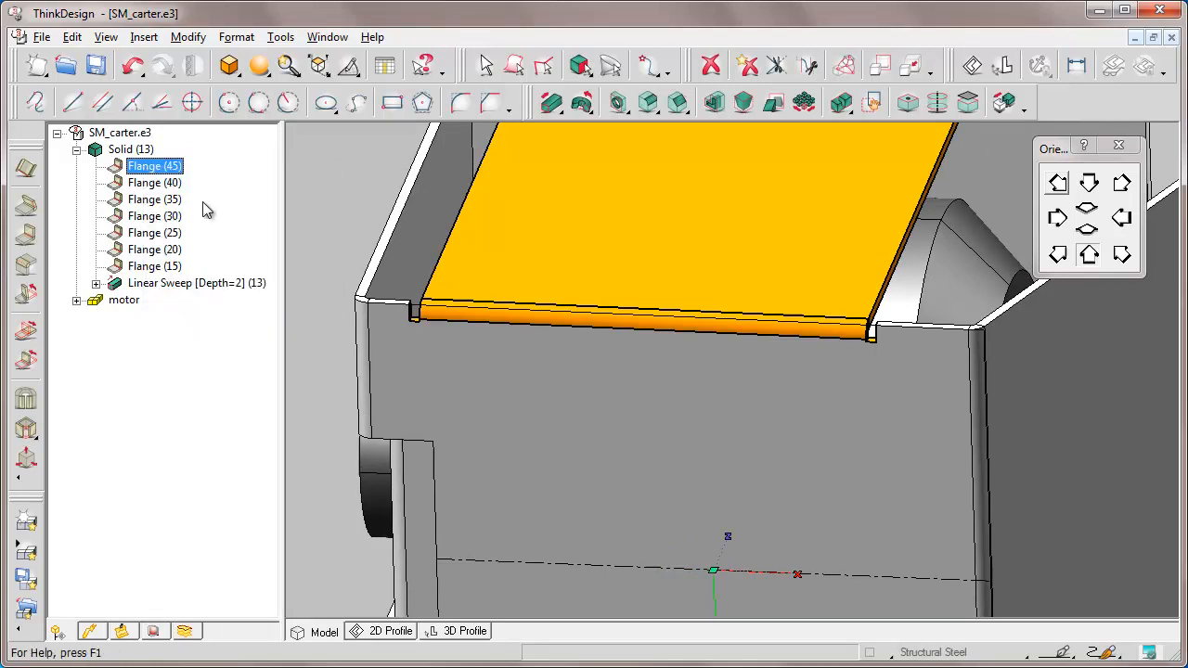
double_click(154, 165)
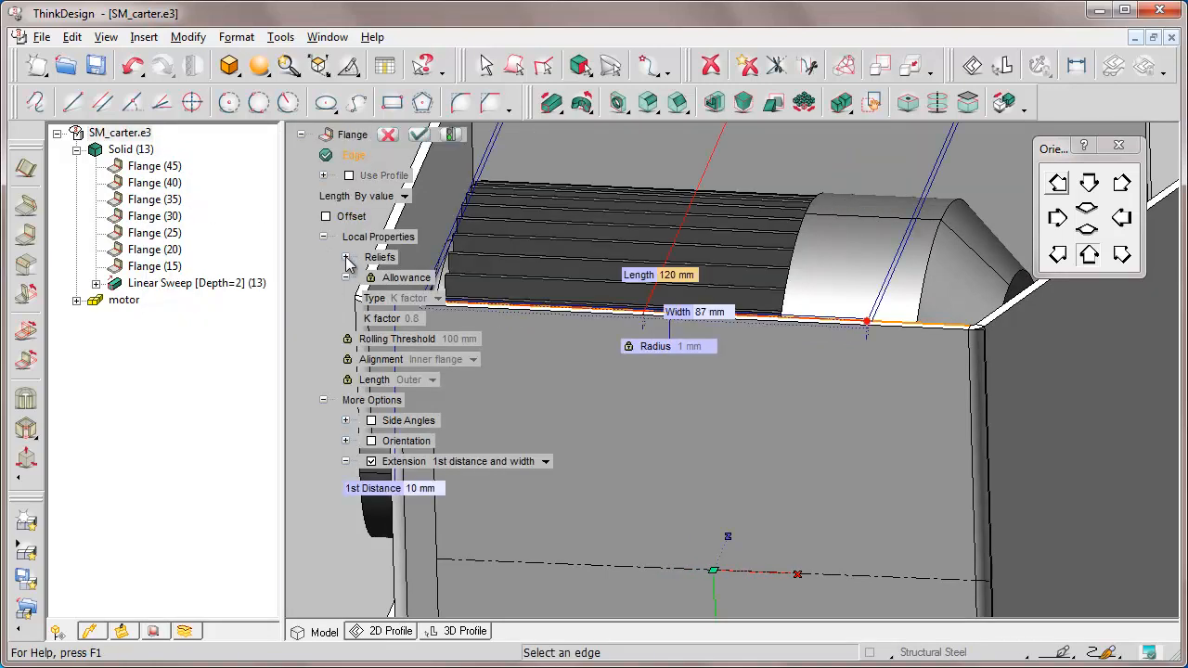
click(379, 258)
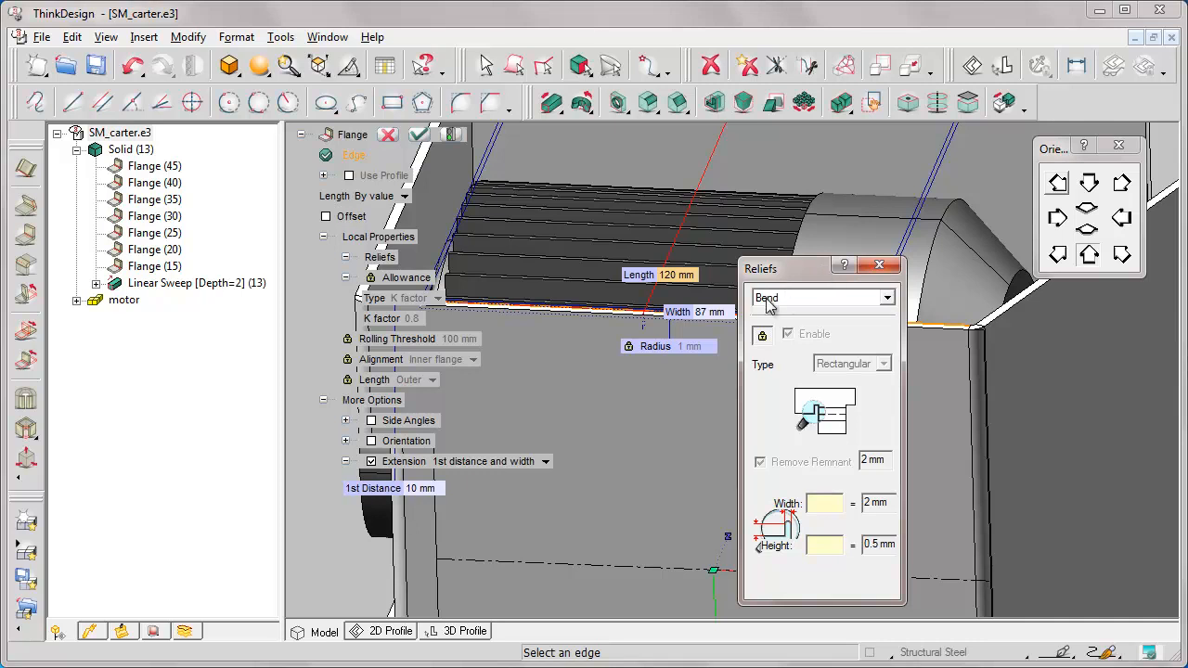
click(788, 334)
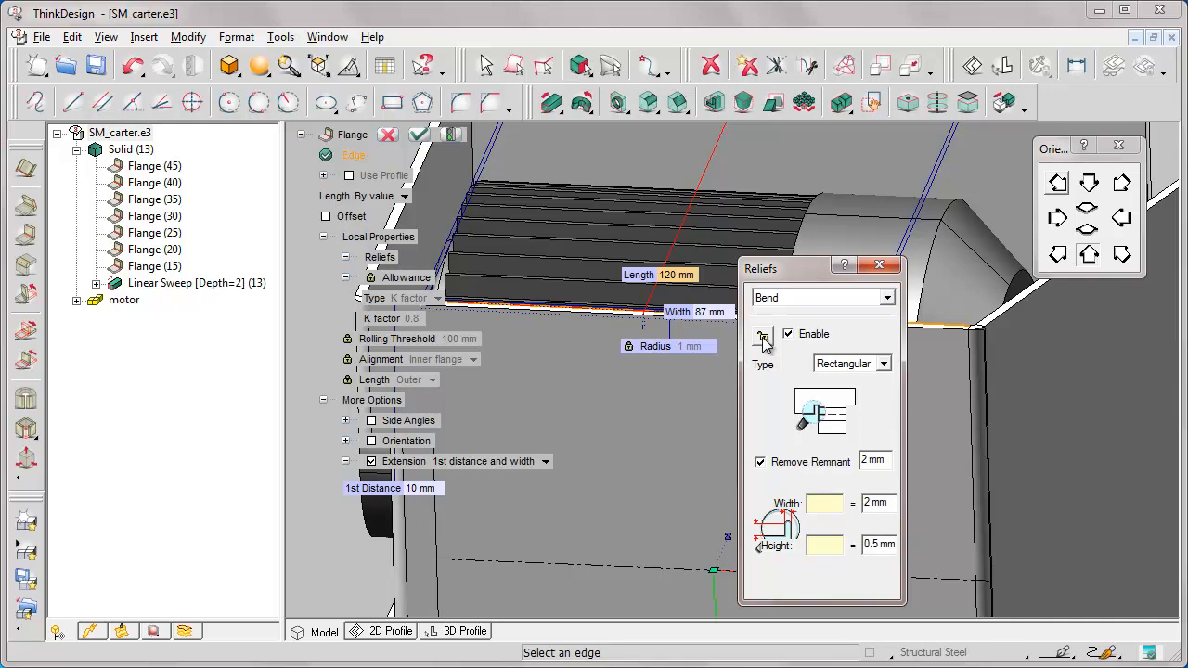
mouse_move(879, 368)
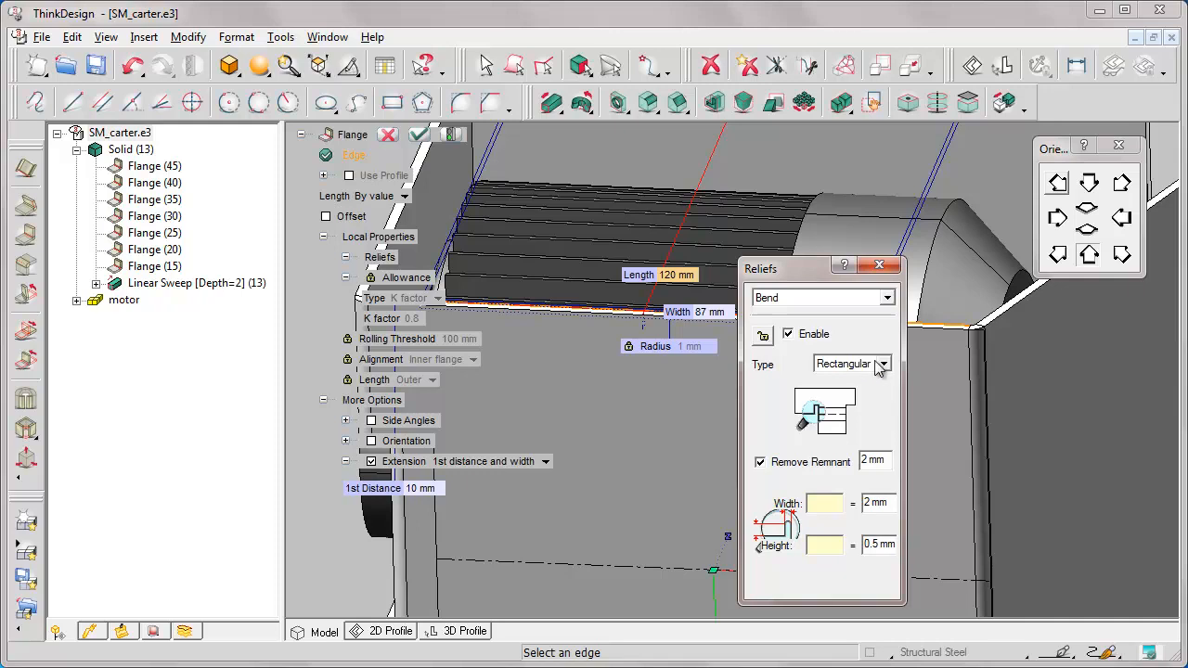
click(883, 363)
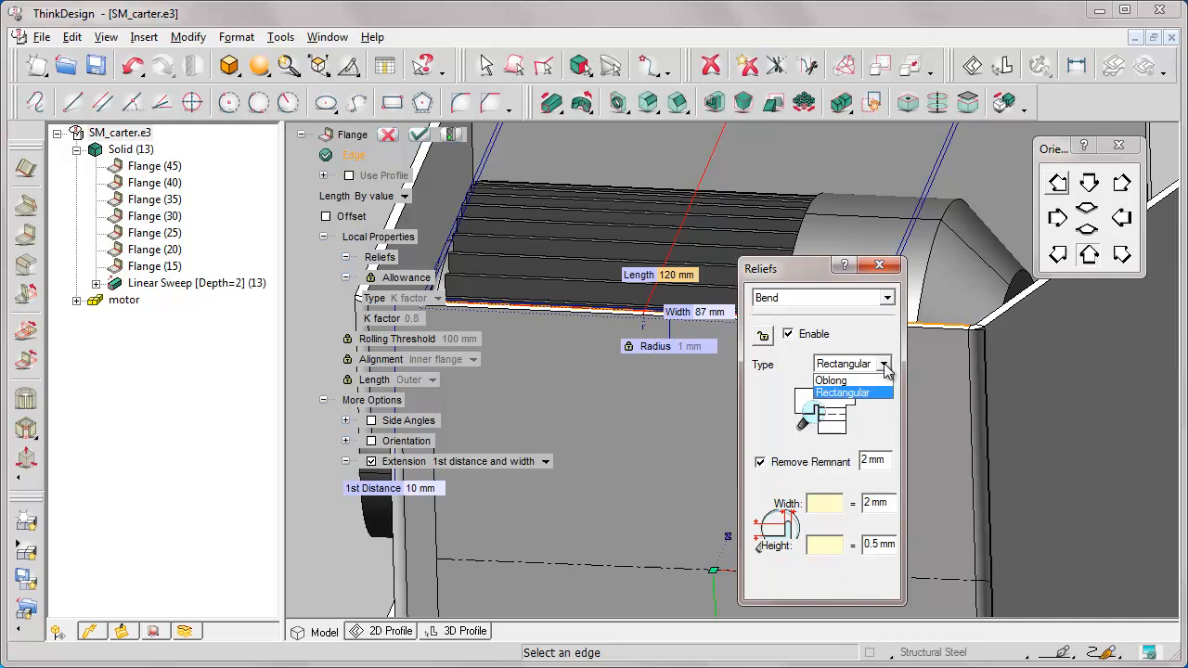
click(830, 381)
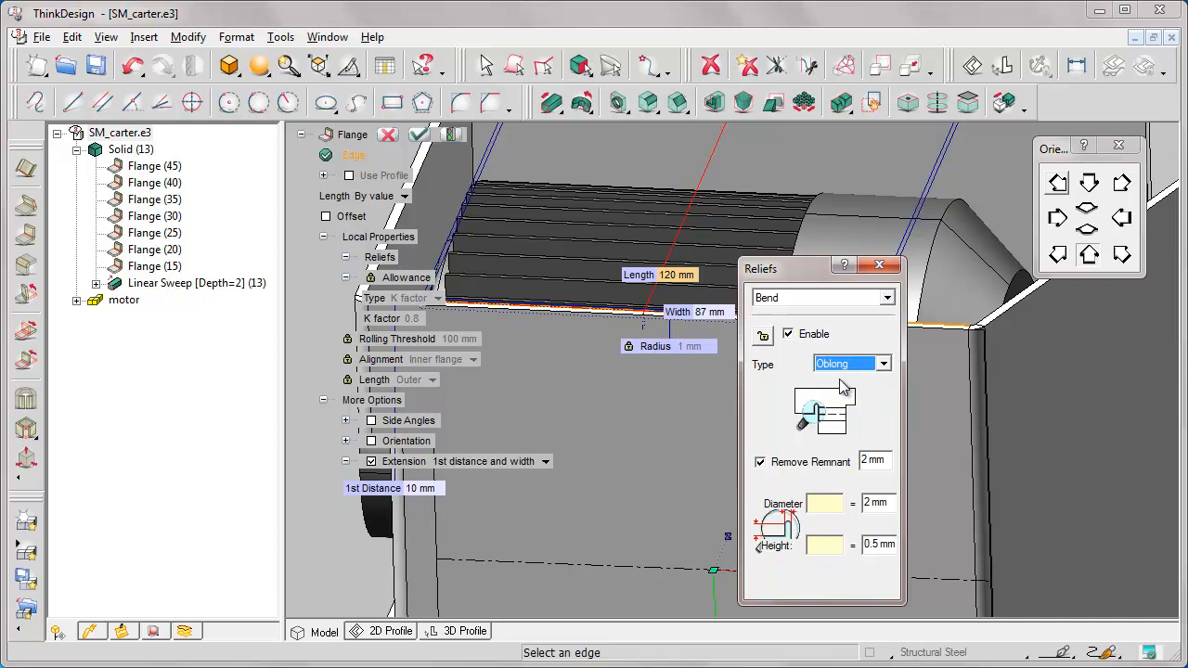
mouse_move(893, 508)
text(4)
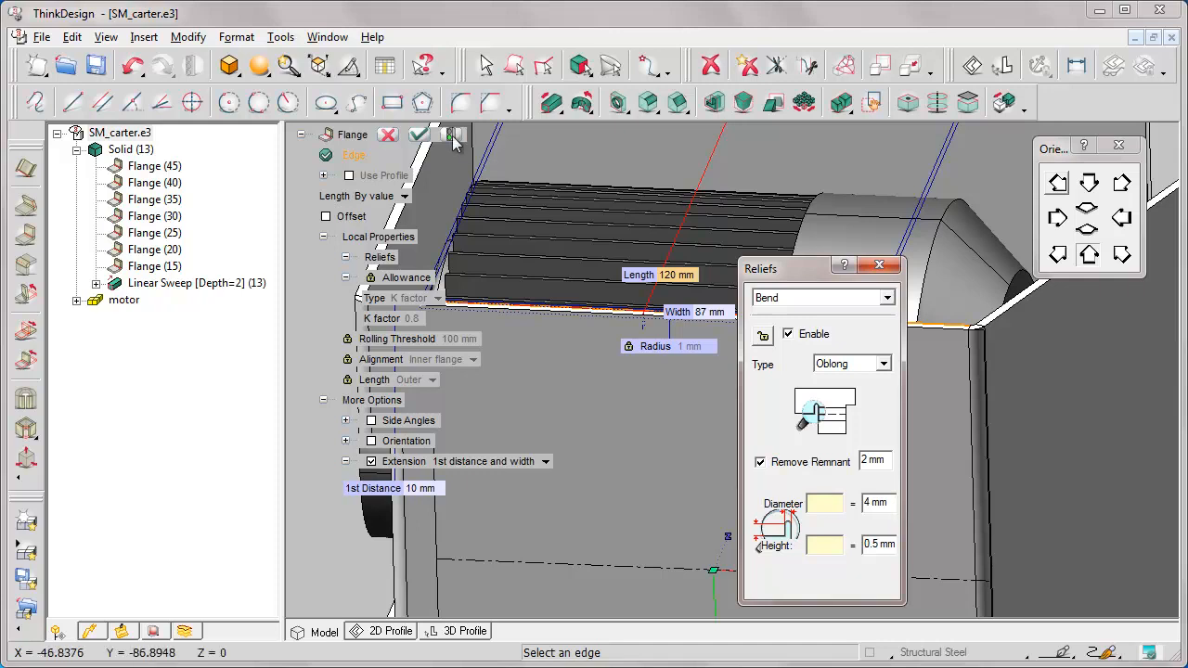
click(419, 135)
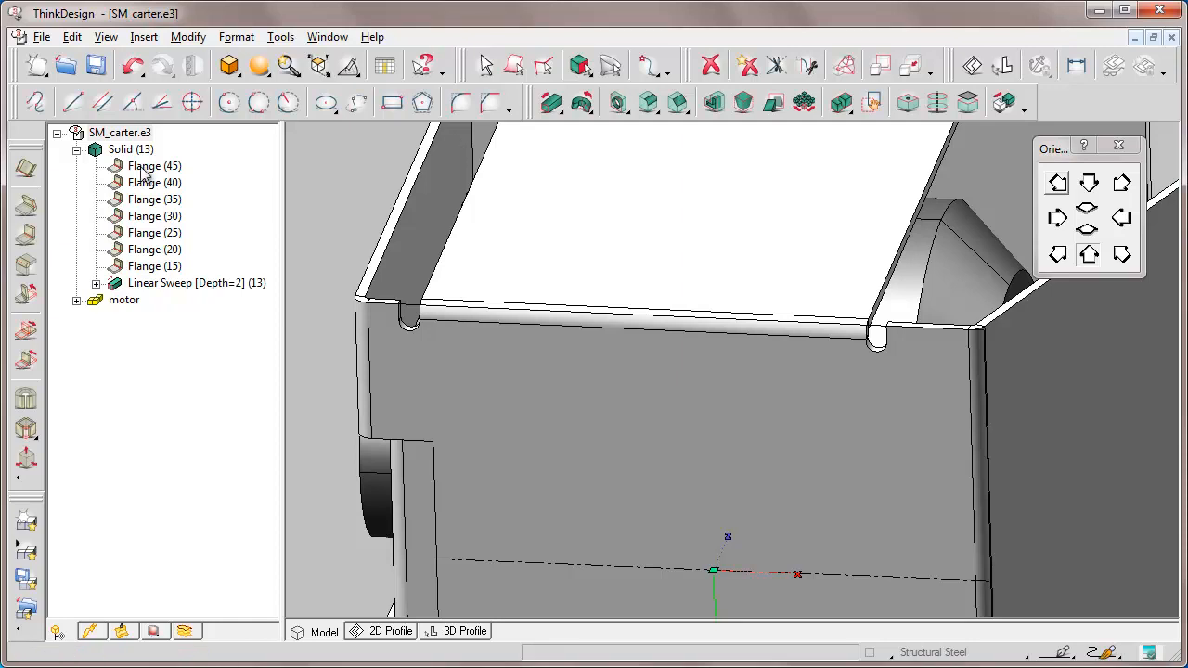
Step: Roll back to Flange (45) and set its corner relief type to Circular
right_click(154, 165)
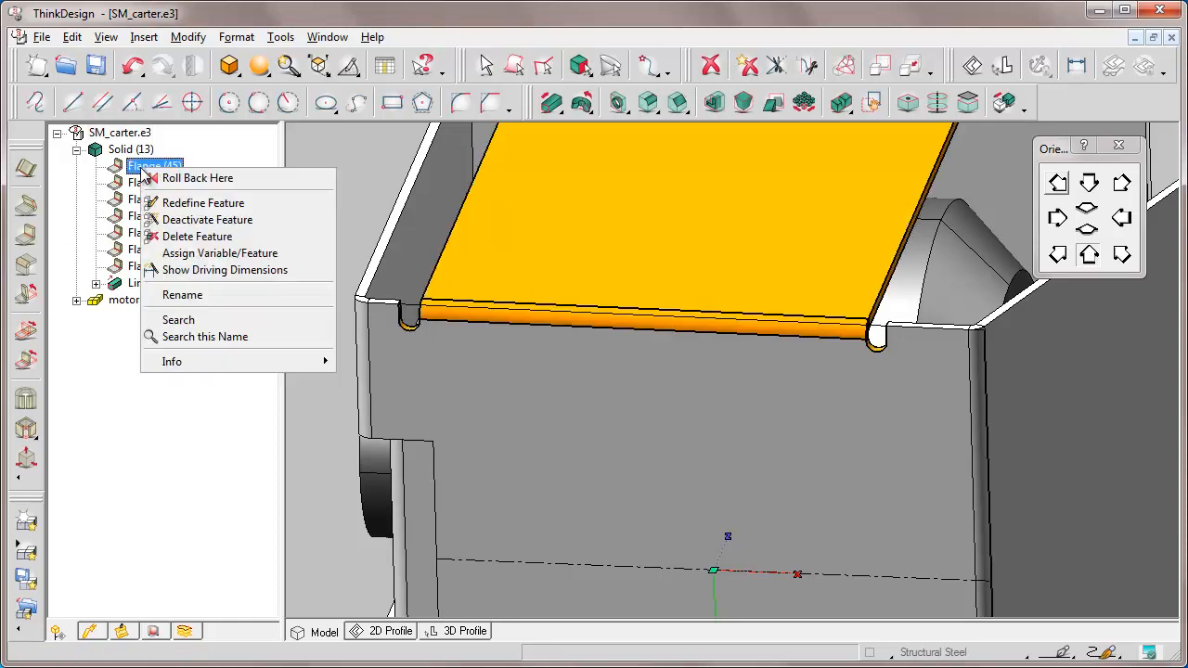
click(203, 203)
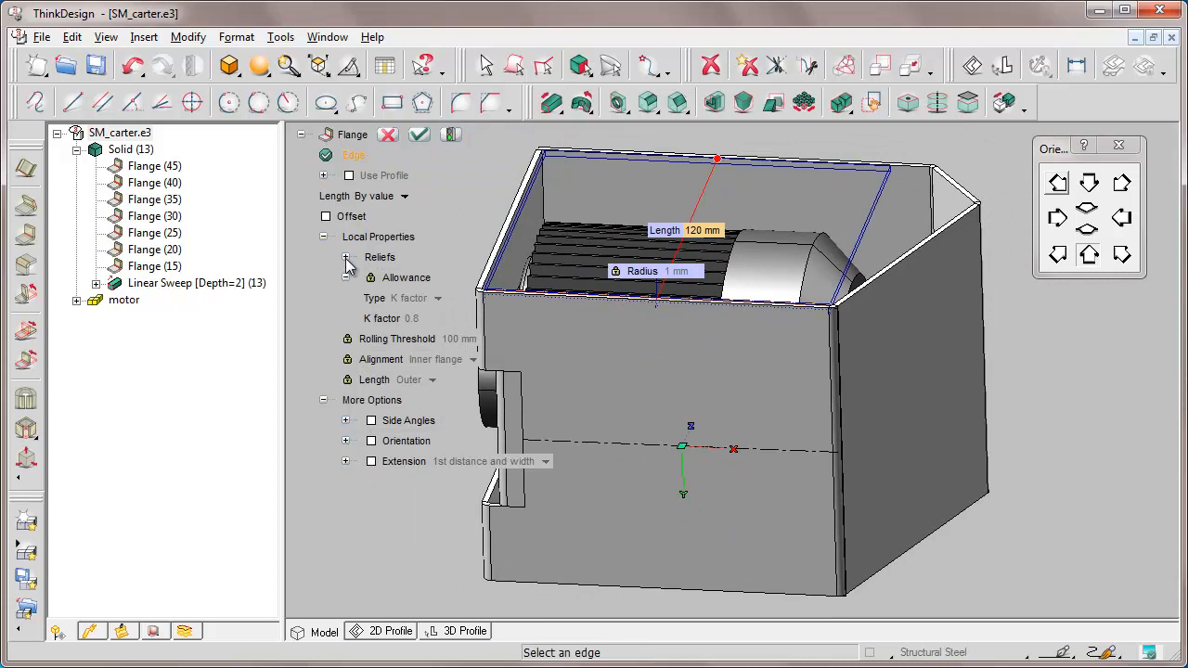
click(347, 257)
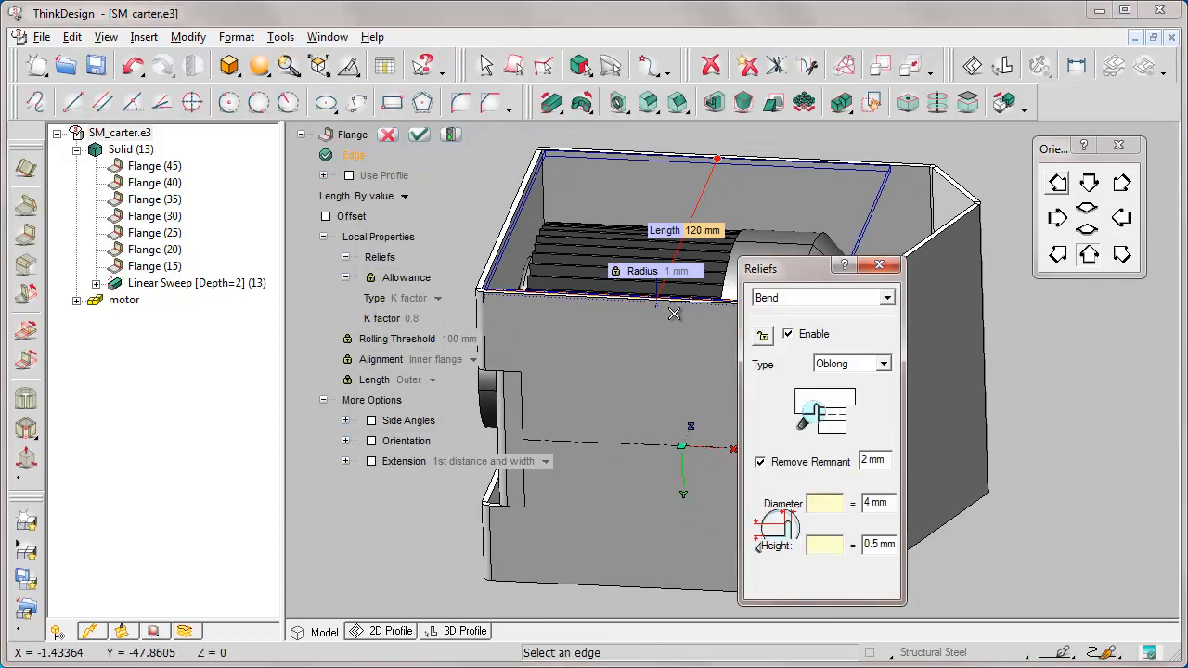
click(788, 334)
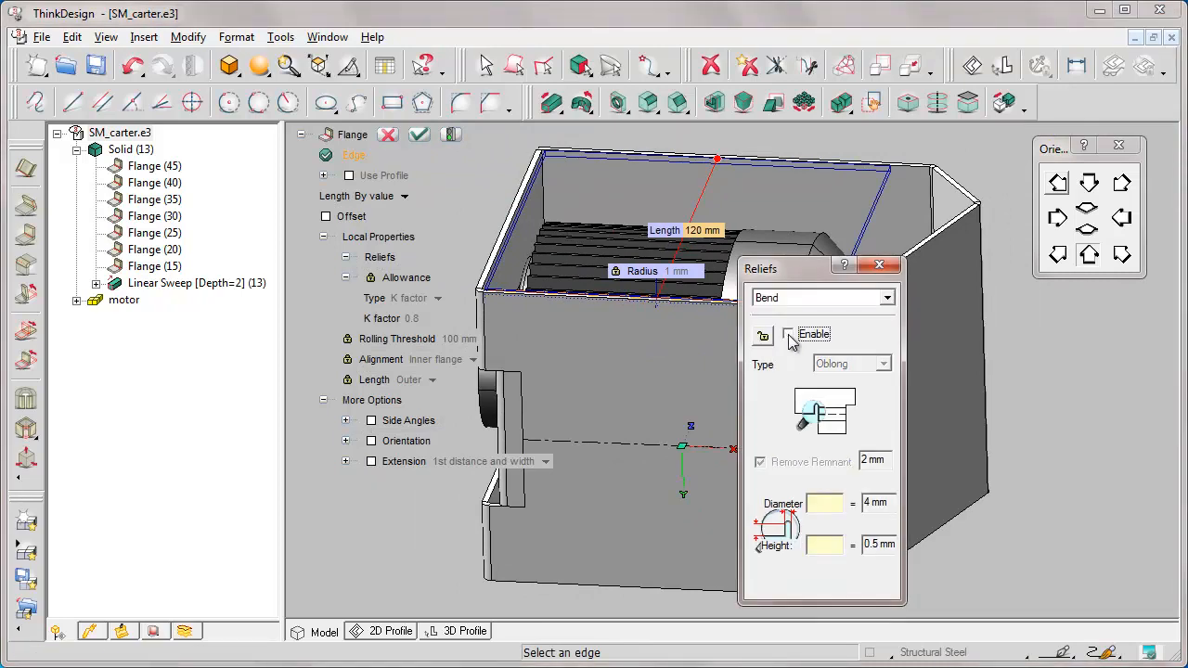
click(787, 333)
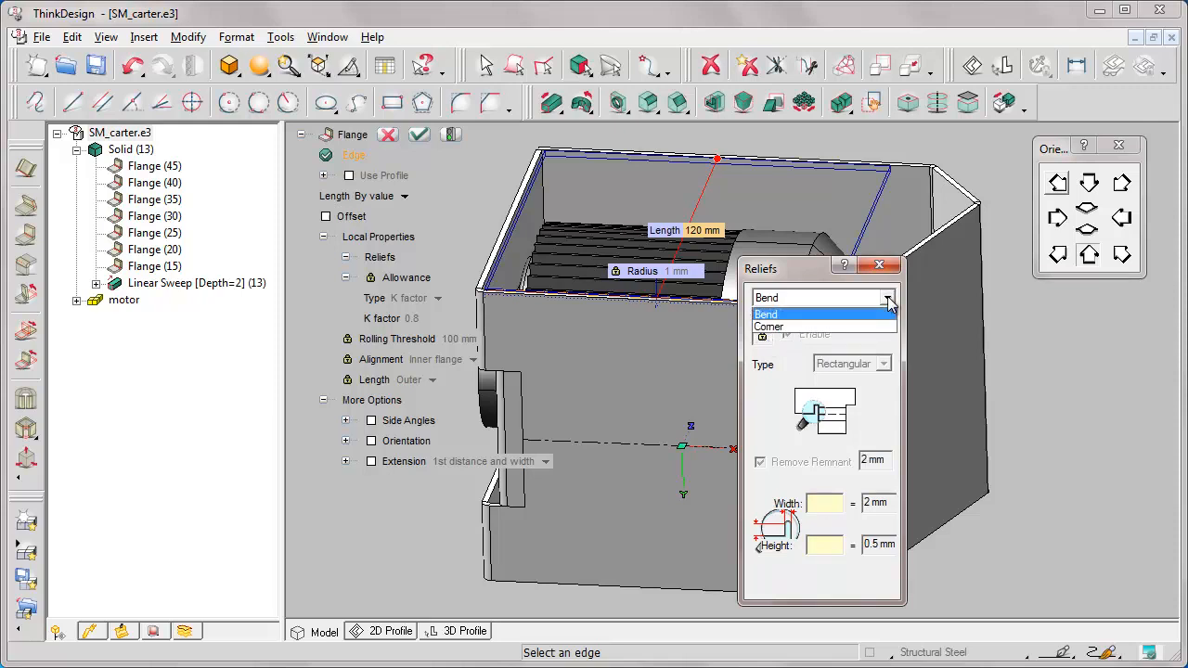
click(769, 327)
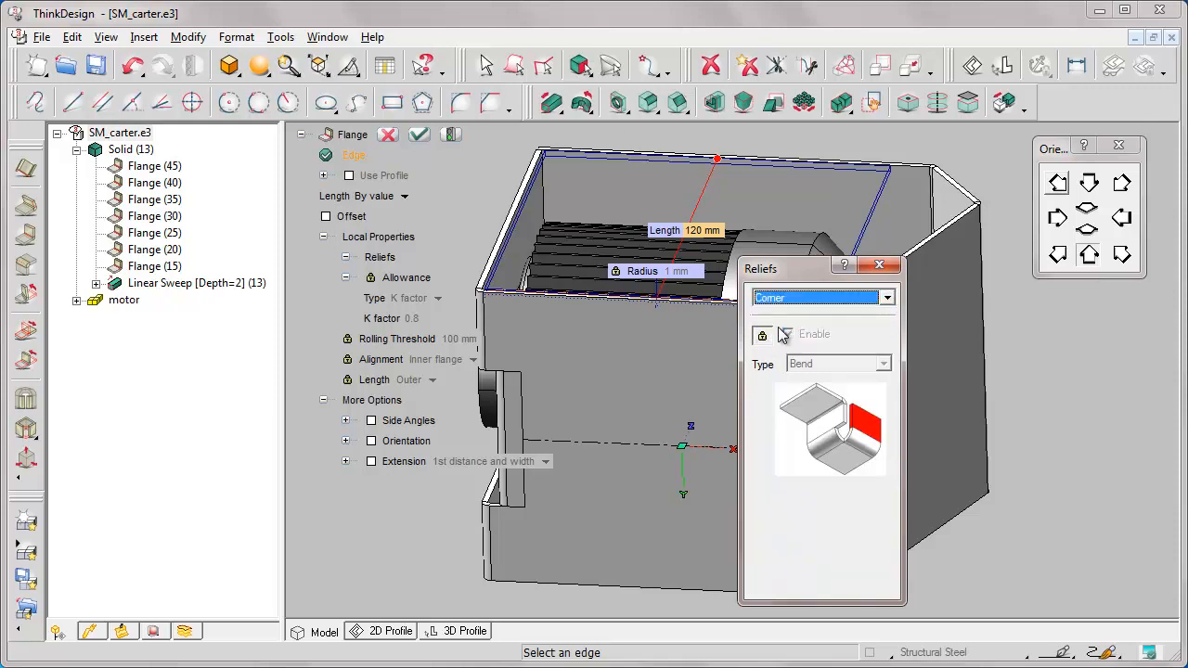
click(788, 334)
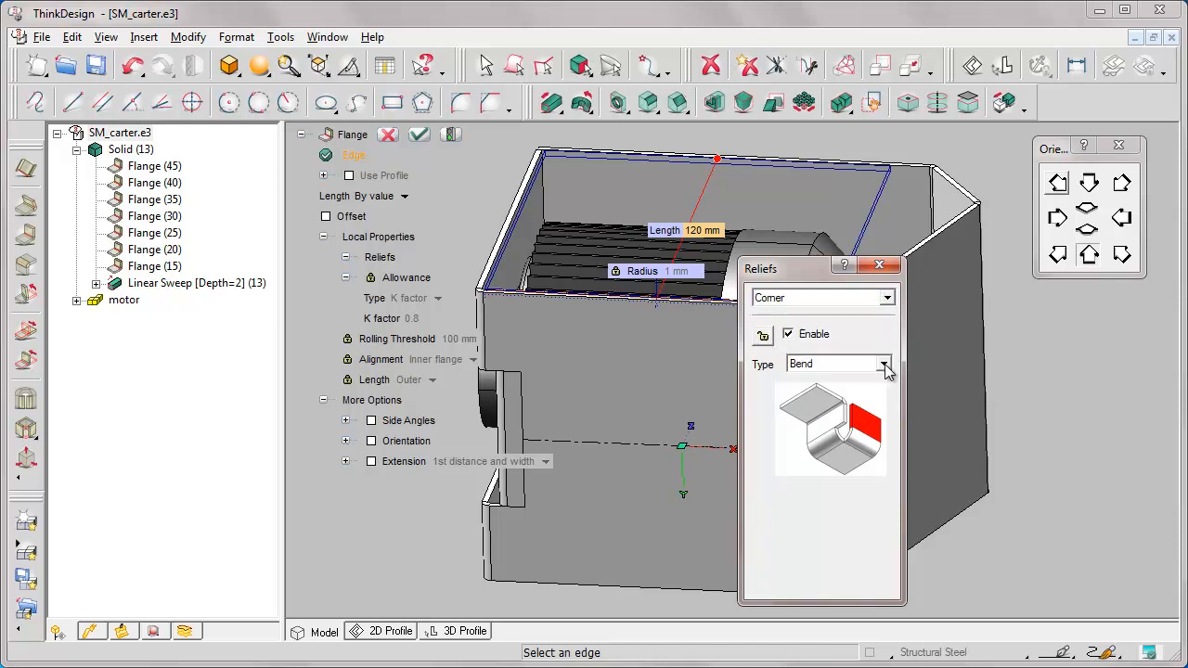
click(882, 363)
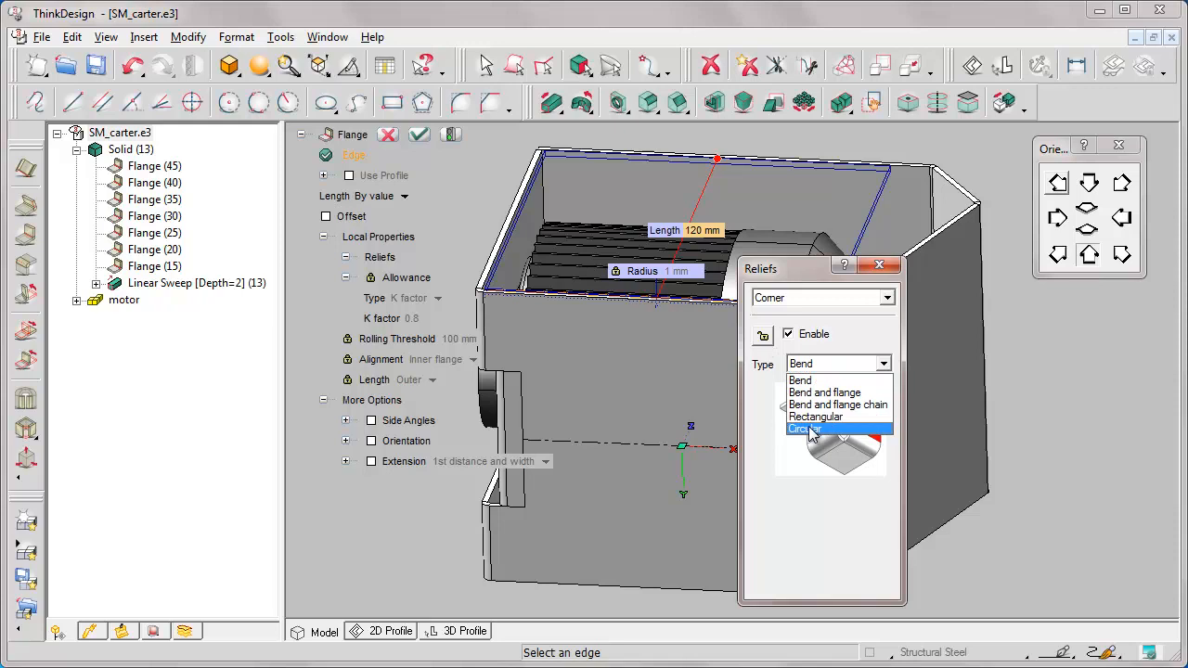
click(803, 429)
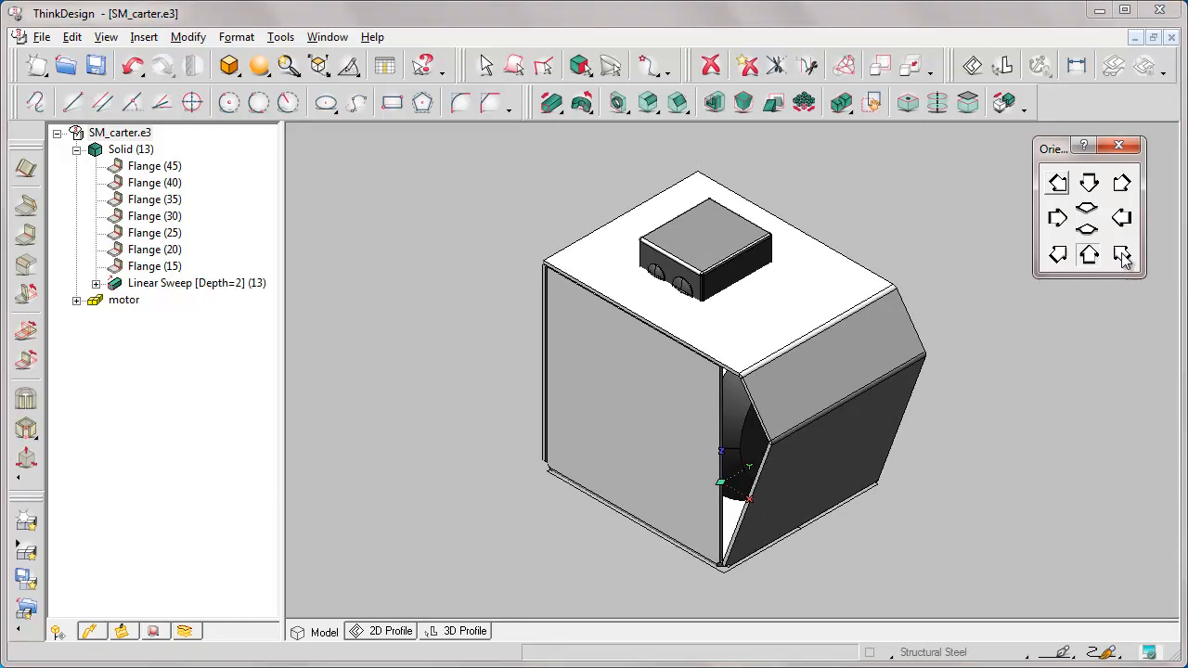
mouse_move(144, 176)
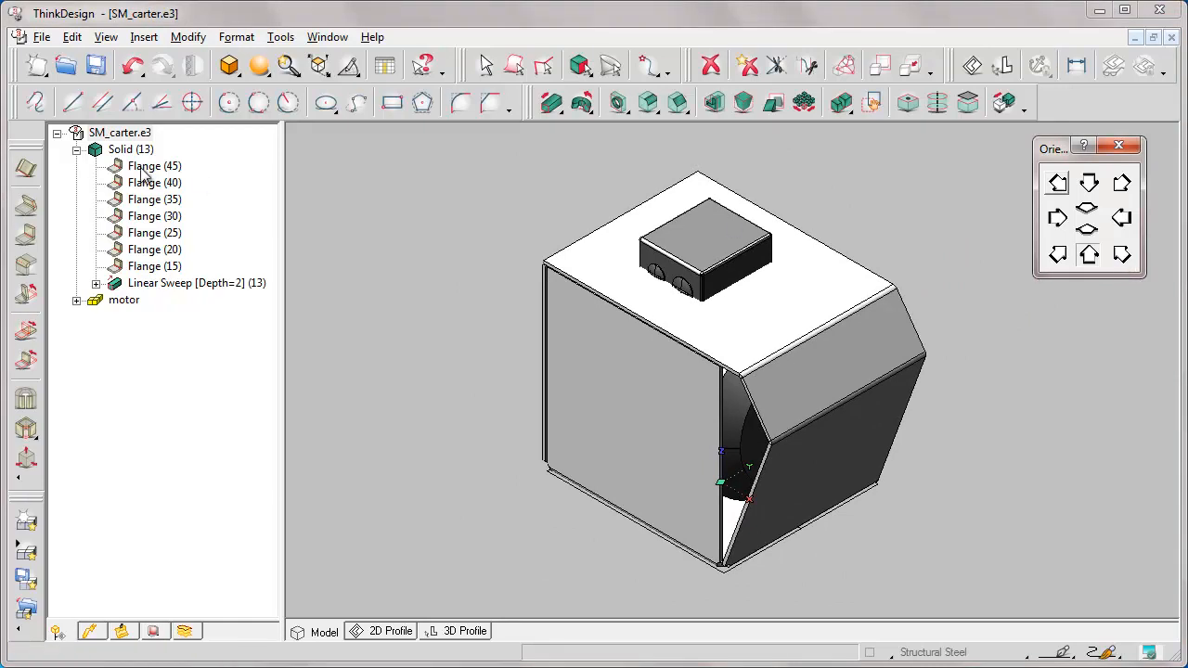
Step: Redefine Flange (45) with Side Angles enabled, dragging the second angle to about 95°
right_click(154, 166)
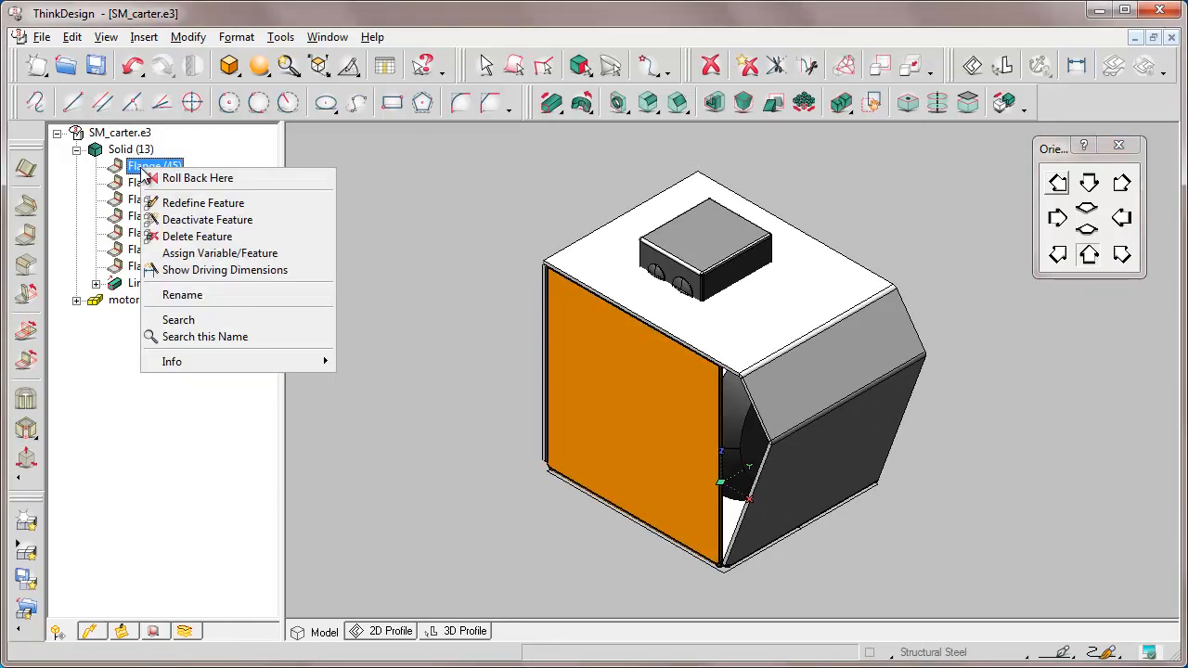
click(203, 202)
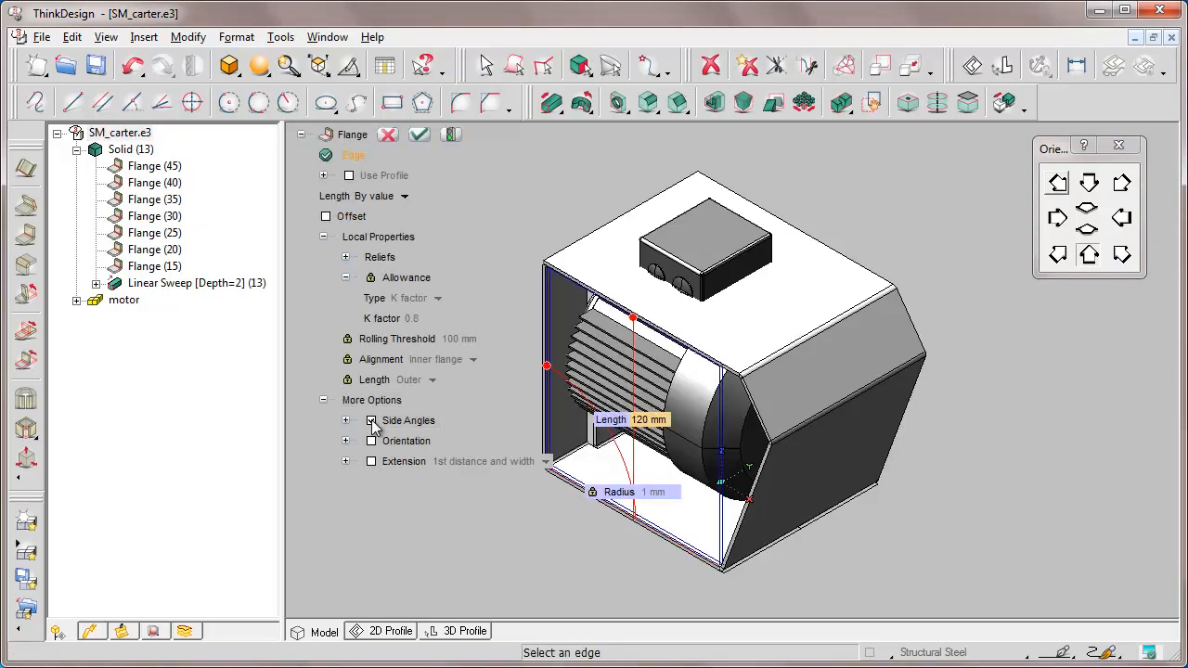
click(371, 420)
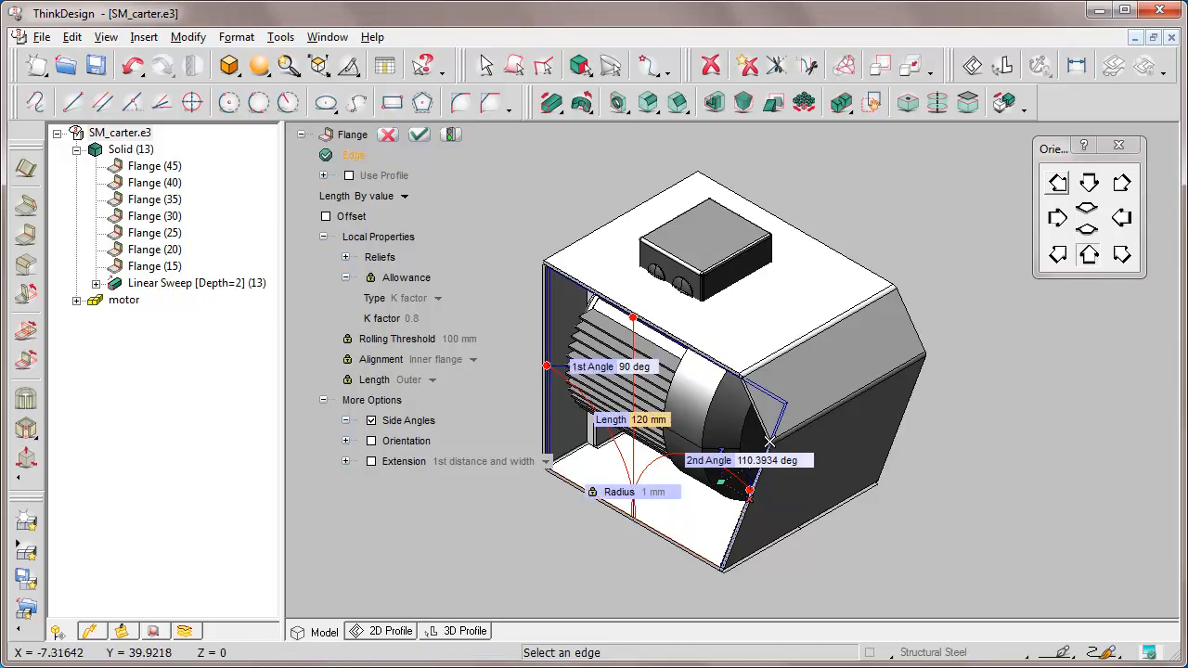
drag(770, 441, 687, 453)
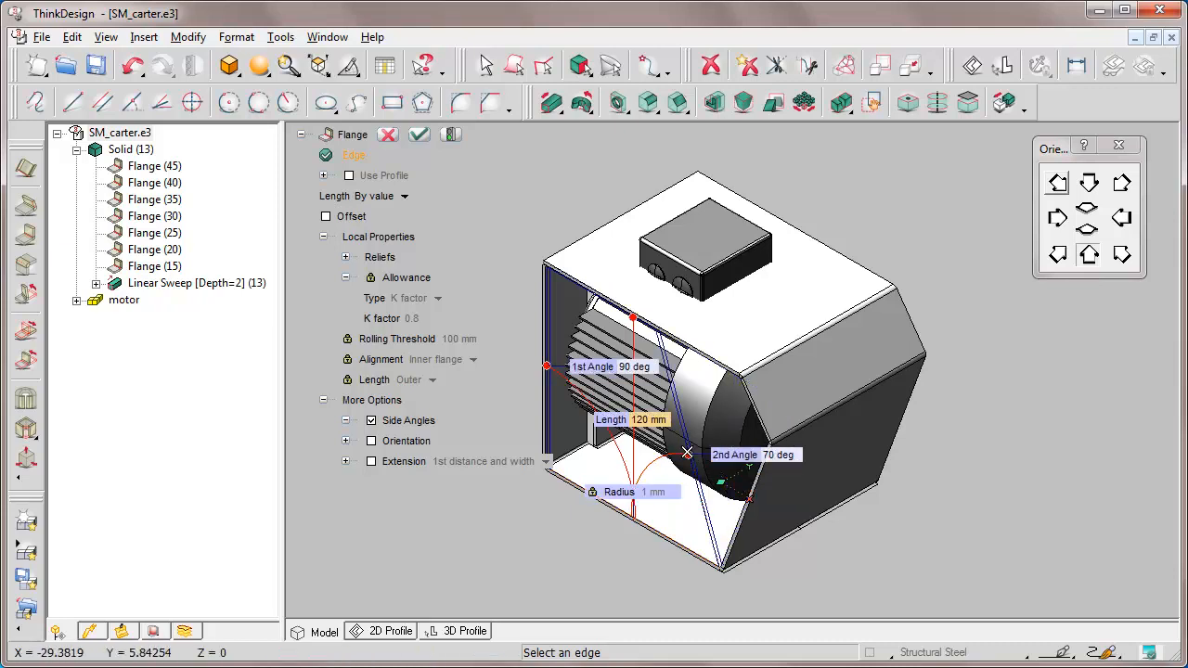
click(1087, 231)
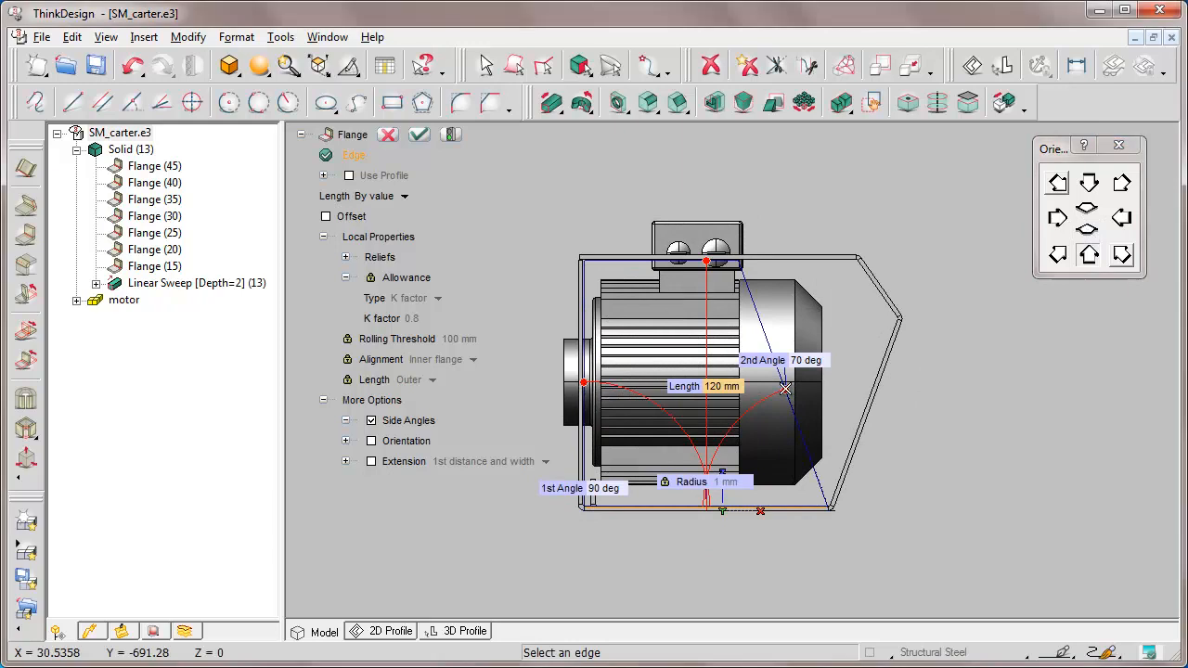
drag(784, 388, 842, 380)
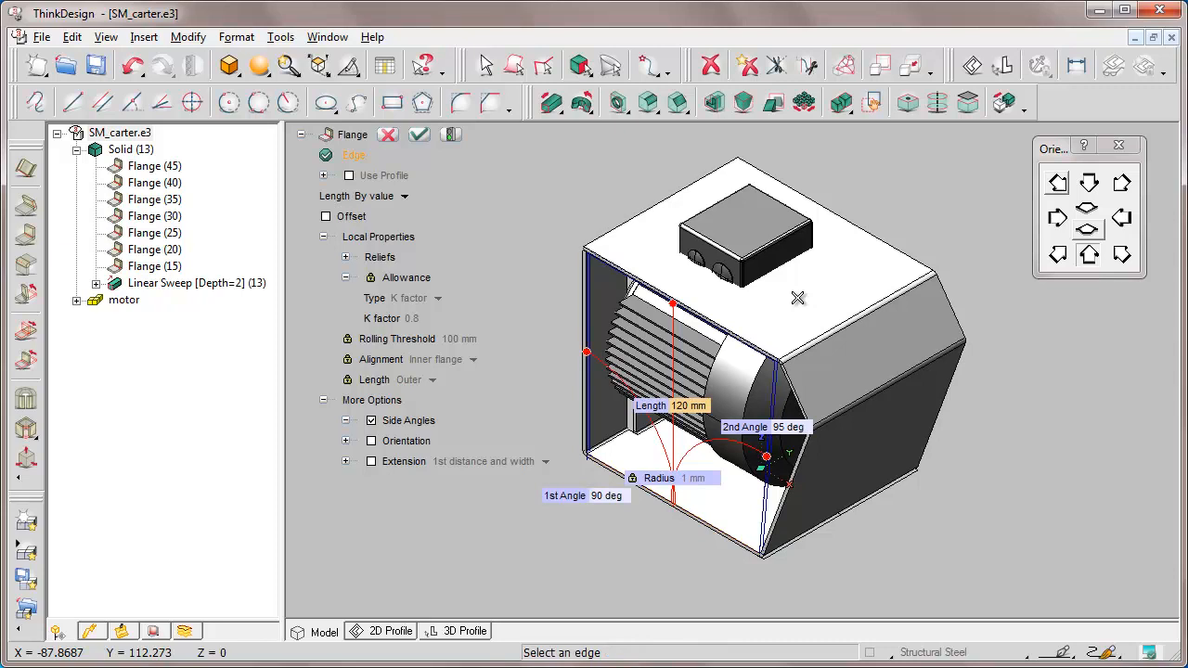
Step: Constrain the second side angle by Angle and apply the redefined Flange (45)
right_click(761, 427)
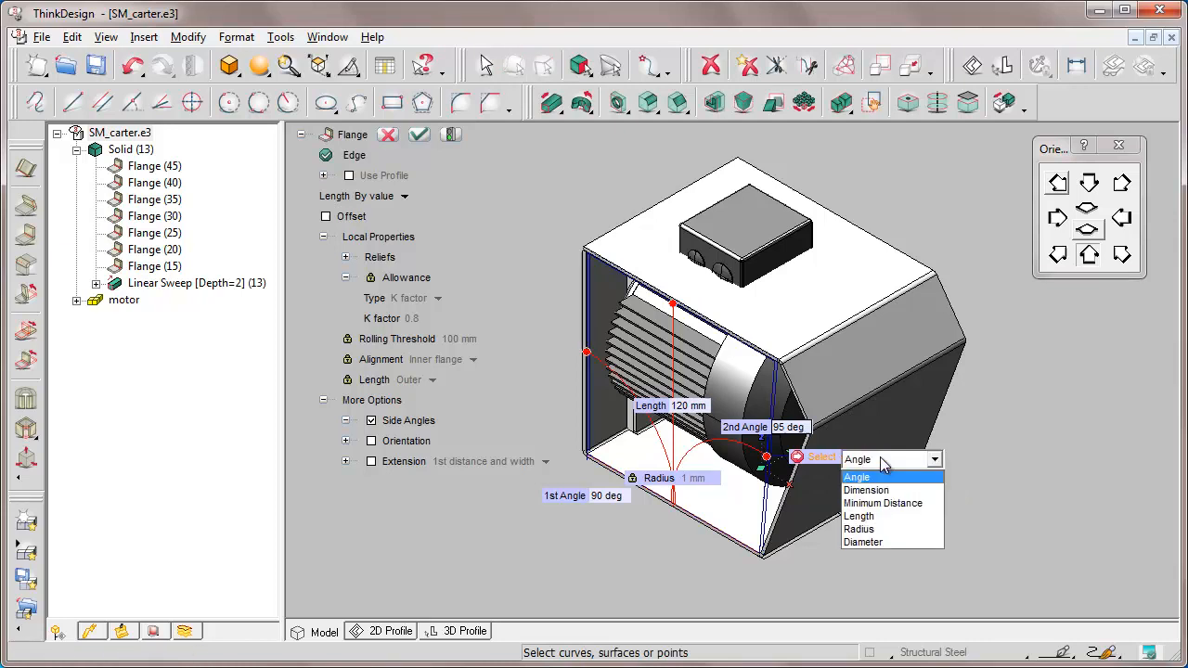
click(856, 476)
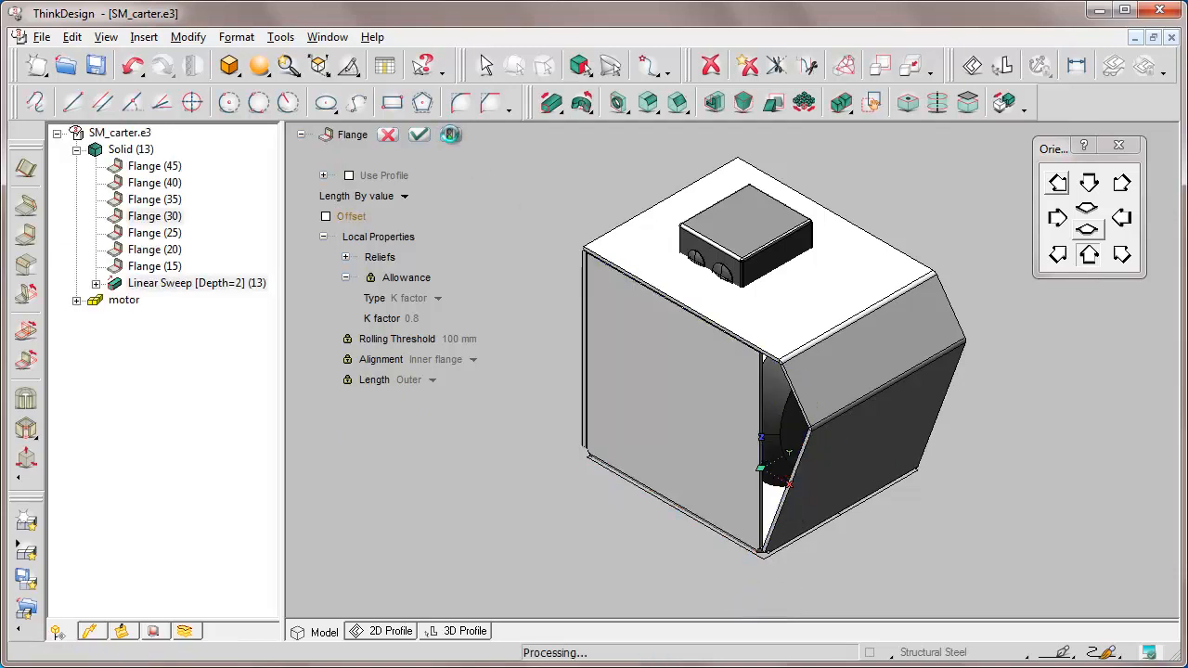
click(418, 135)
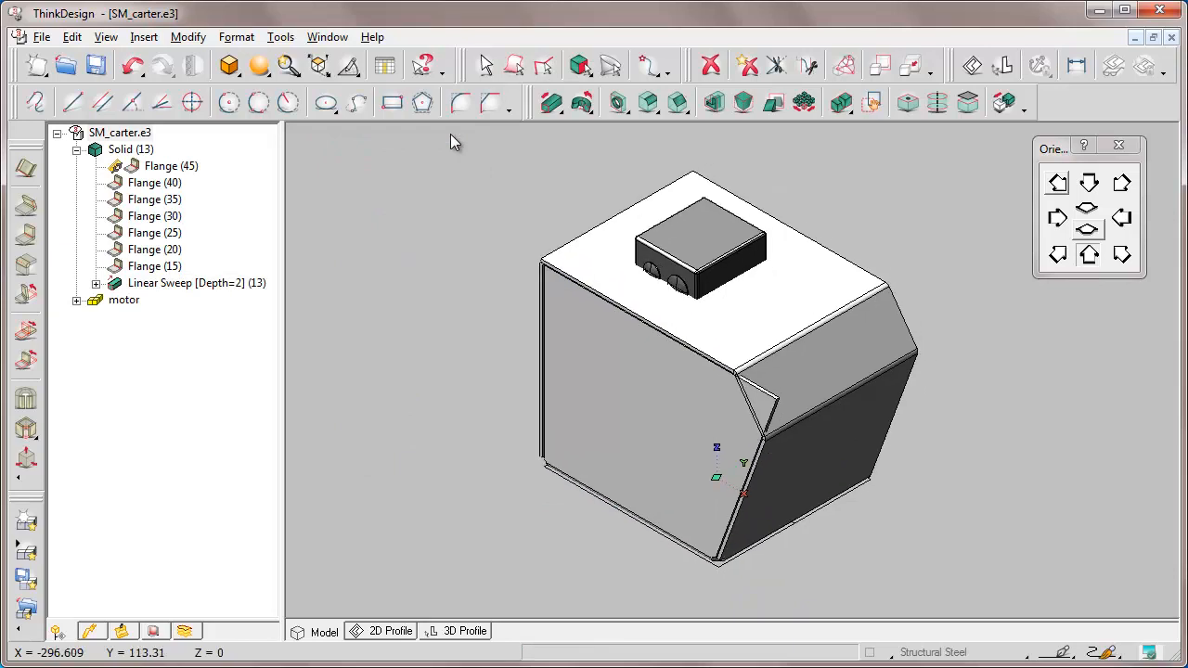
Step: Show Flange (30)'s driving dimensions and set its angle to 80 deg
right_click(154, 215)
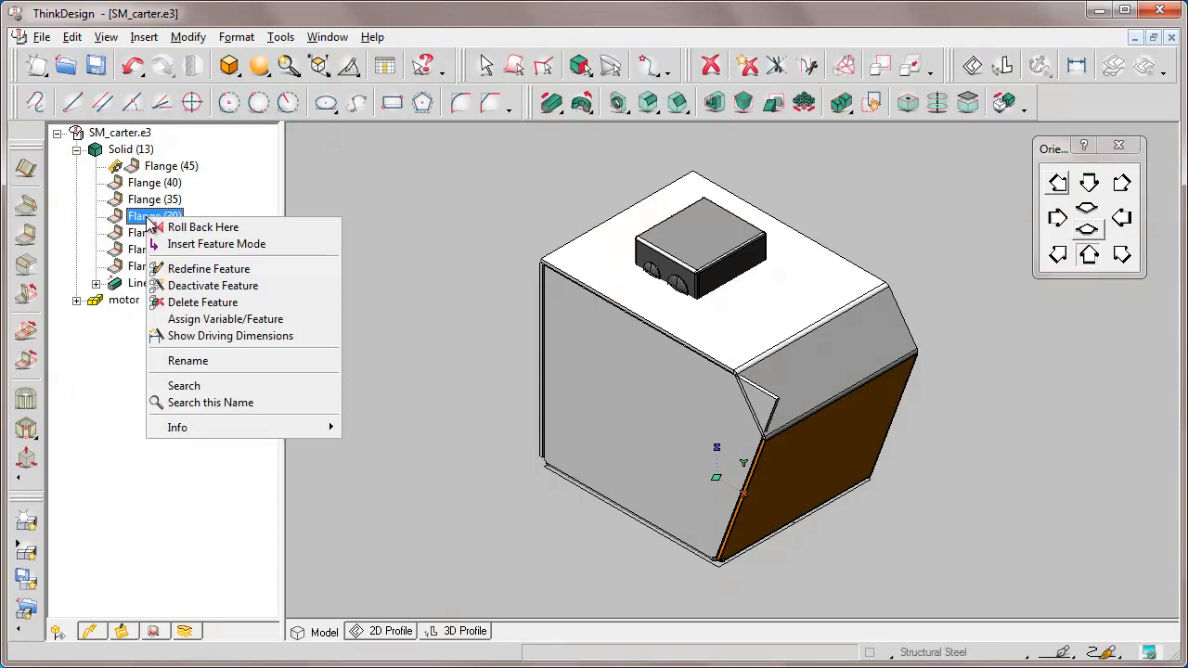
mouse_move(230, 336)
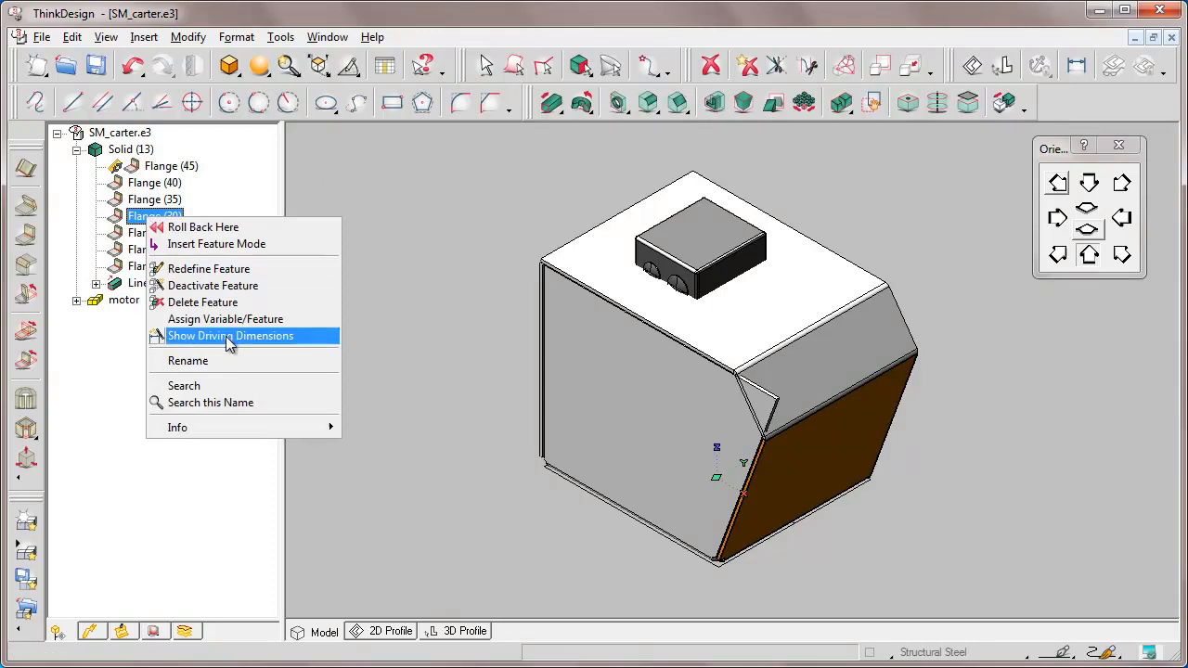
click(230, 336)
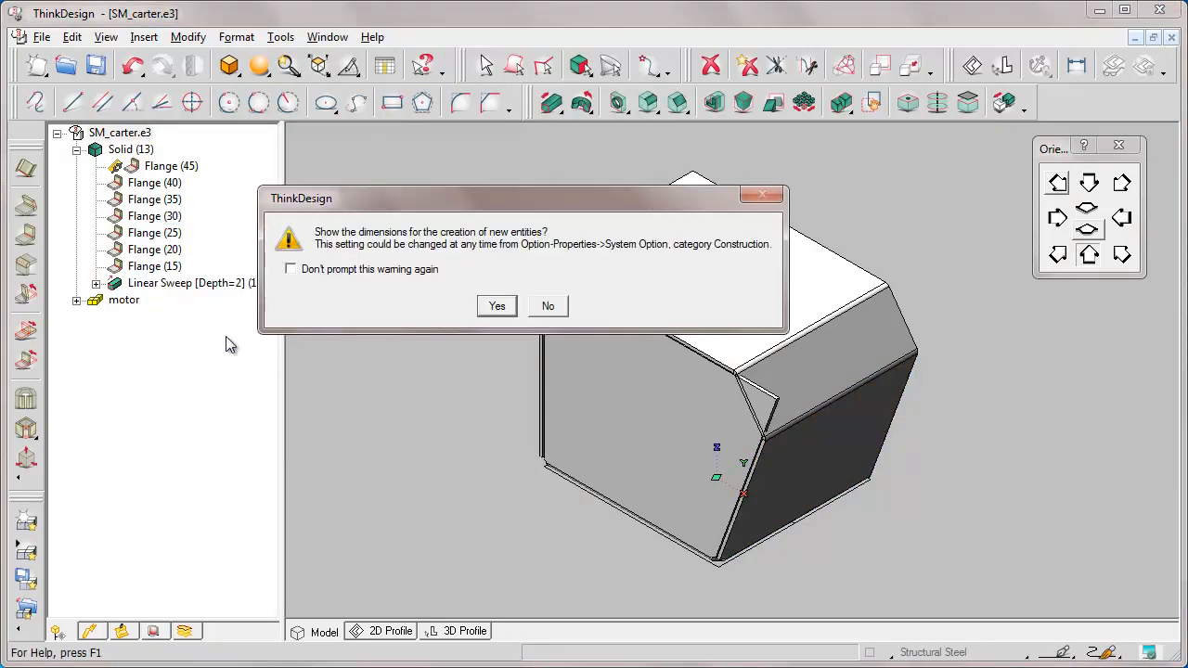
click(496, 307)
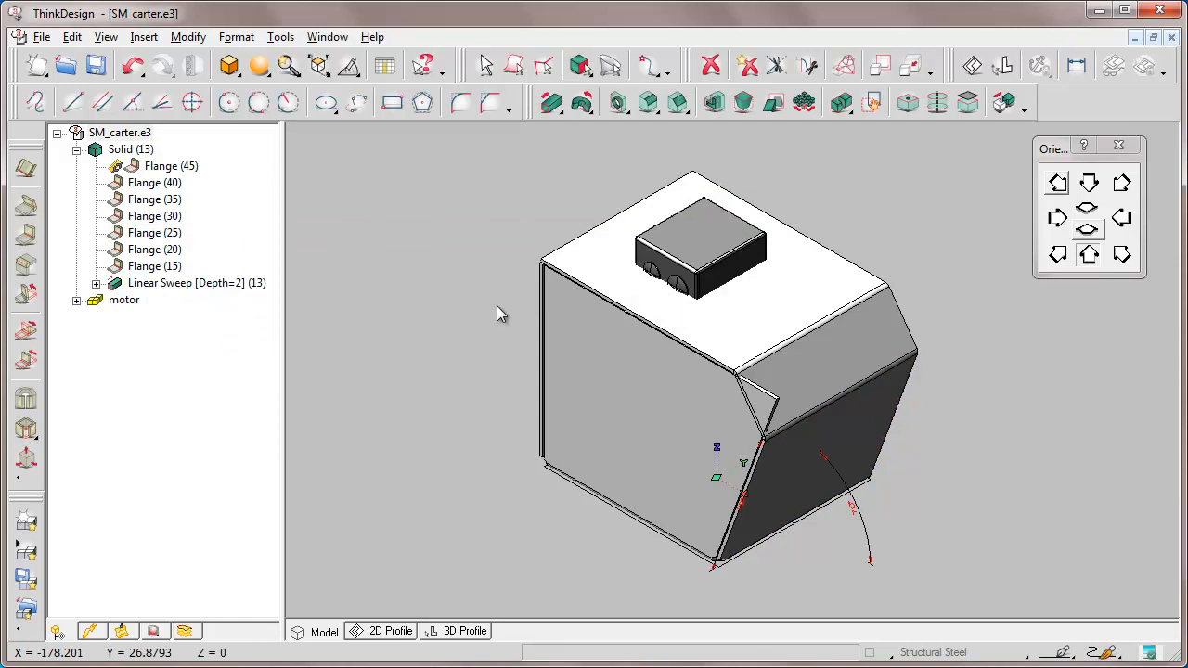
right_click(851, 508)
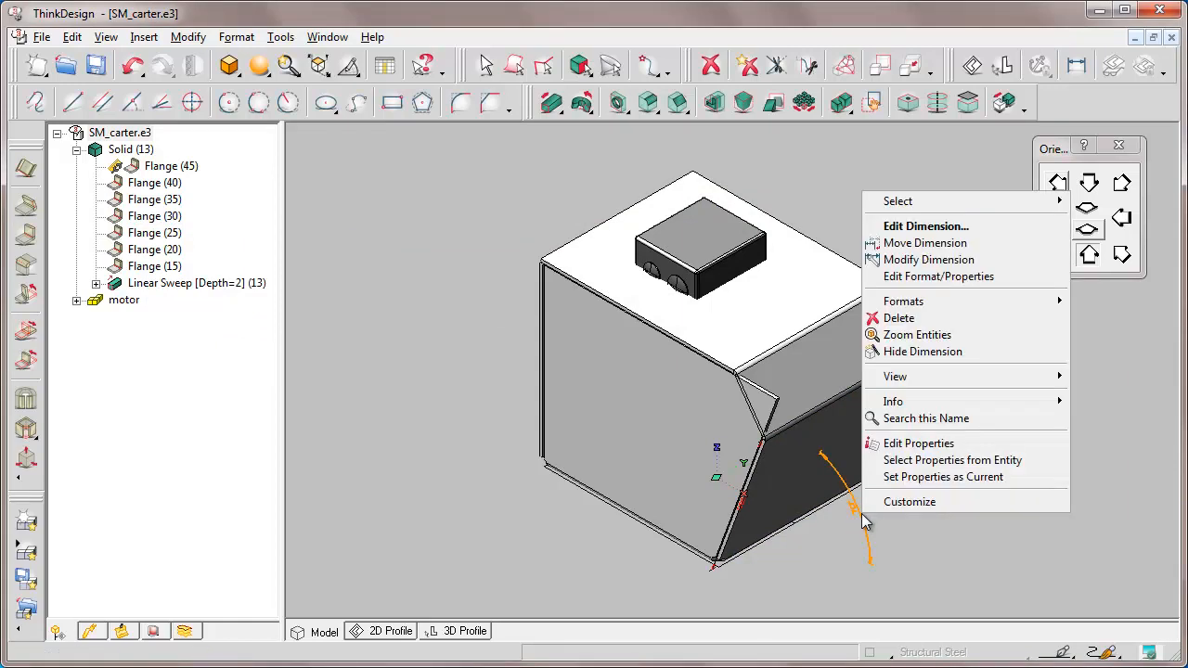
click(925, 225)
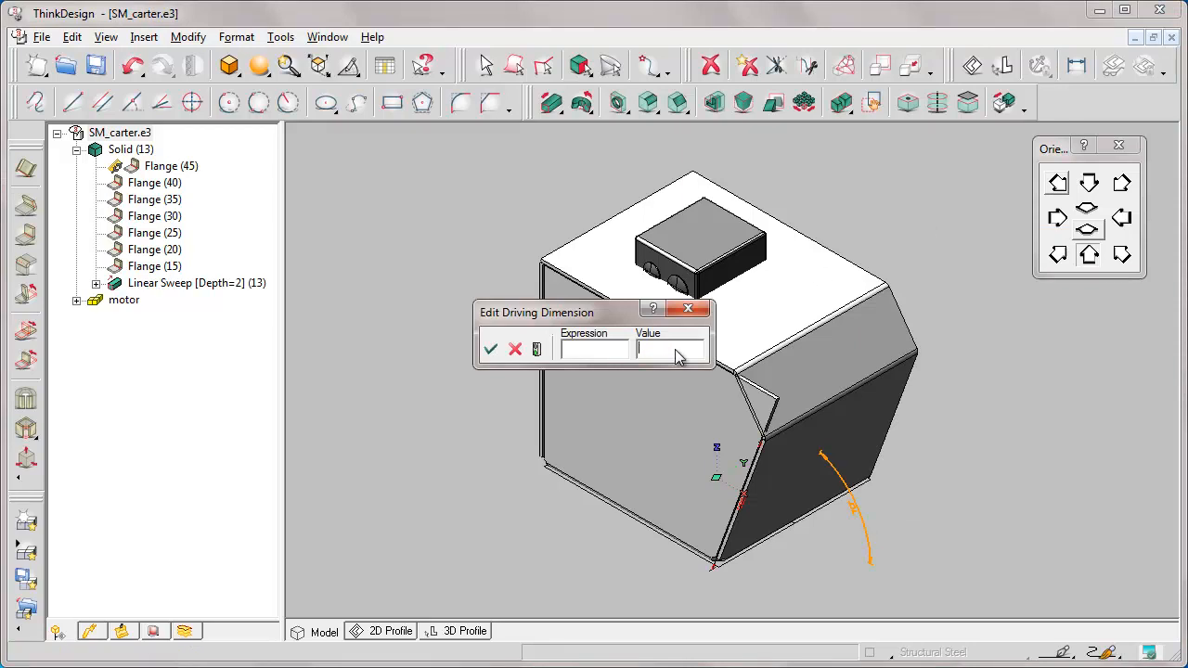
text(80 deg)
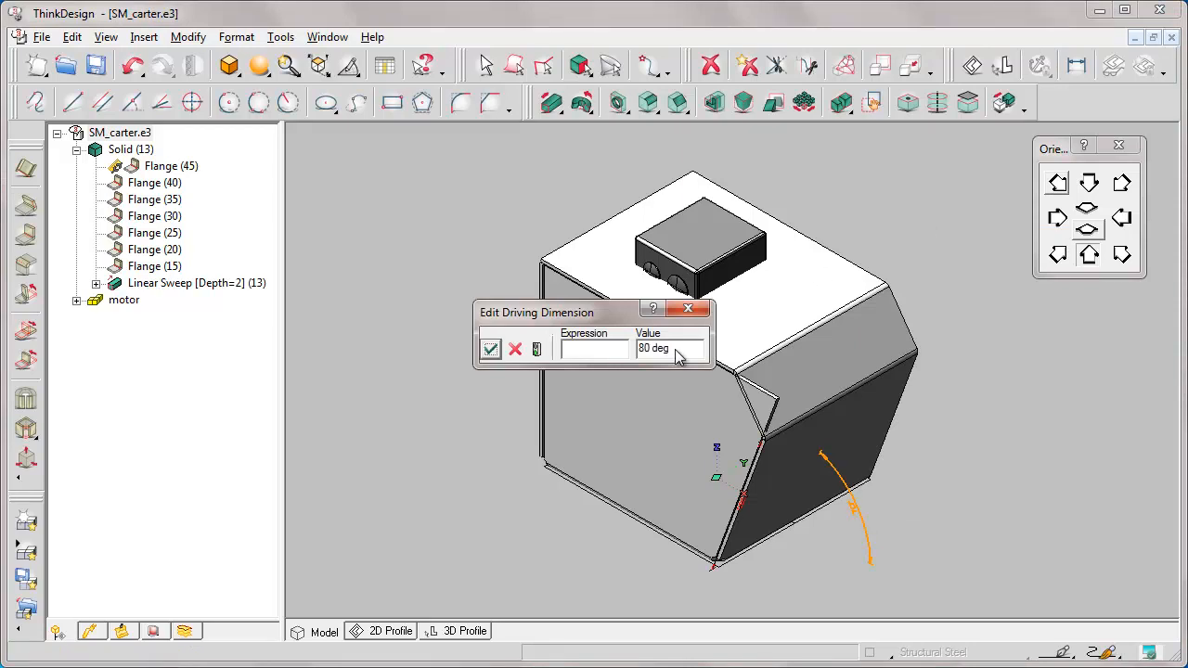
click(491, 348)
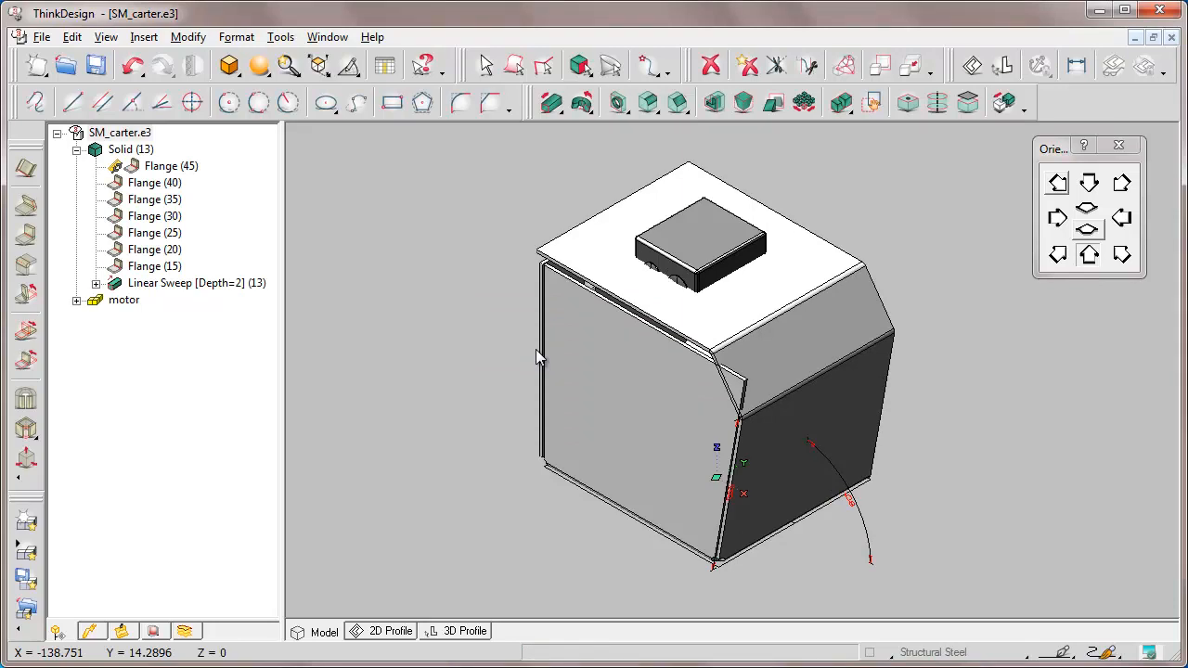
Step: Change the Flange (30) angle dimension to 70 deg
right_click(849, 496)
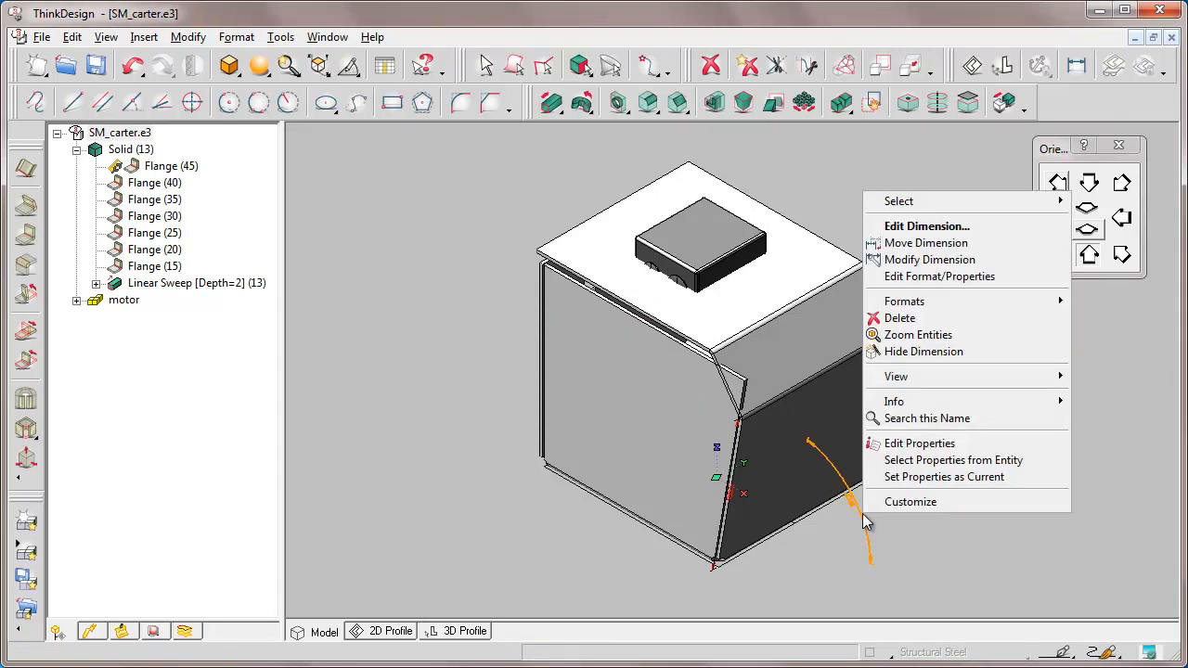
click(926, 225)
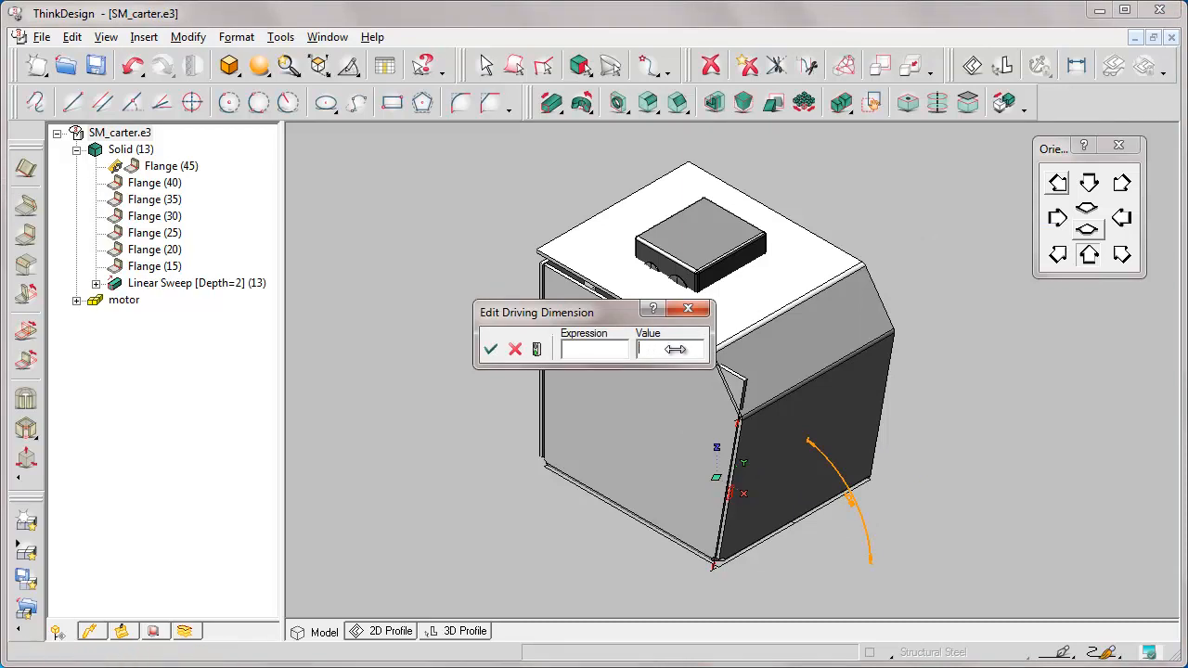
text(70 deg)
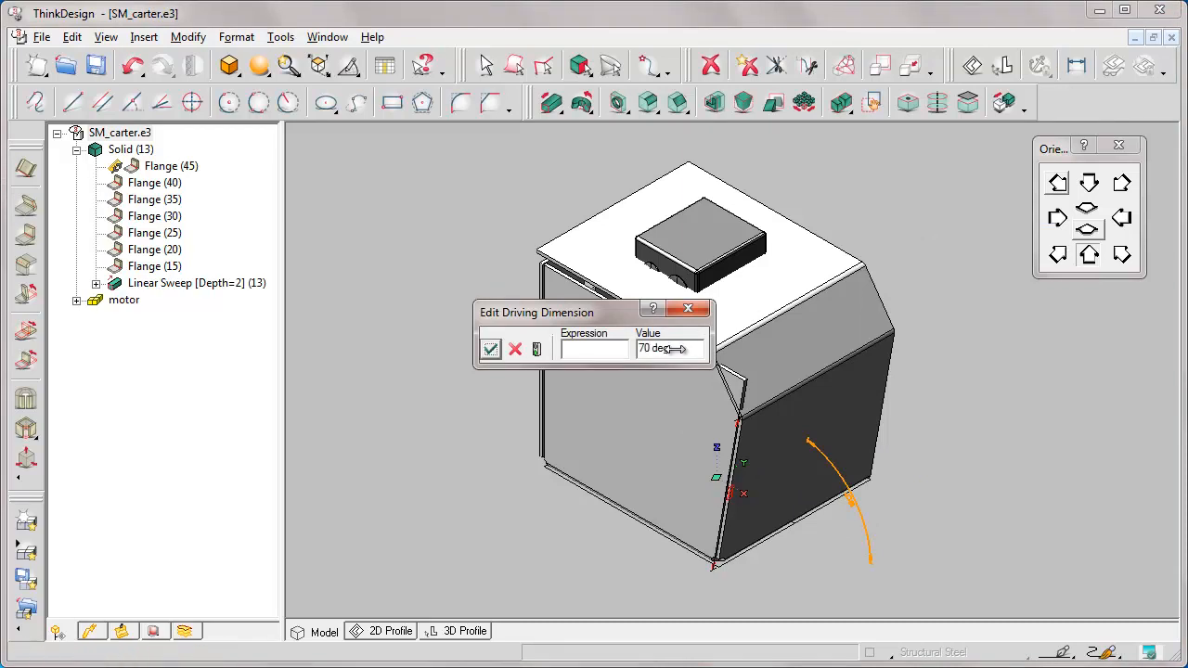
click(491, 348)
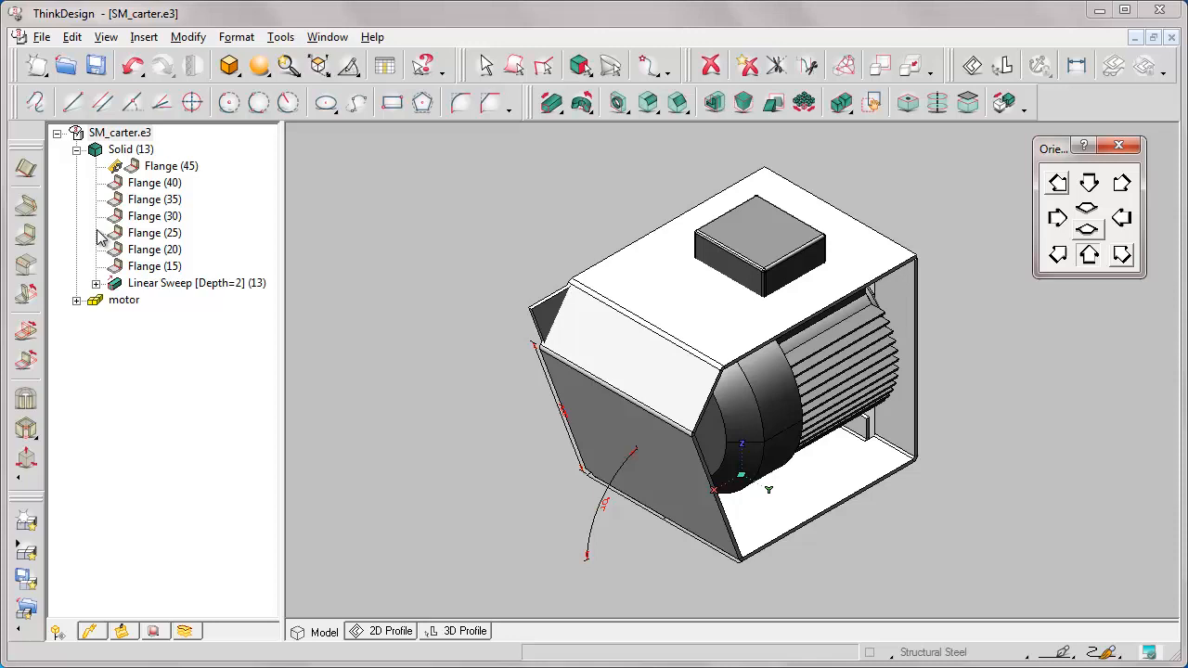
Step: Create angled Flange (52) with side angles on the housing's opposite open edge
click(26, 236)
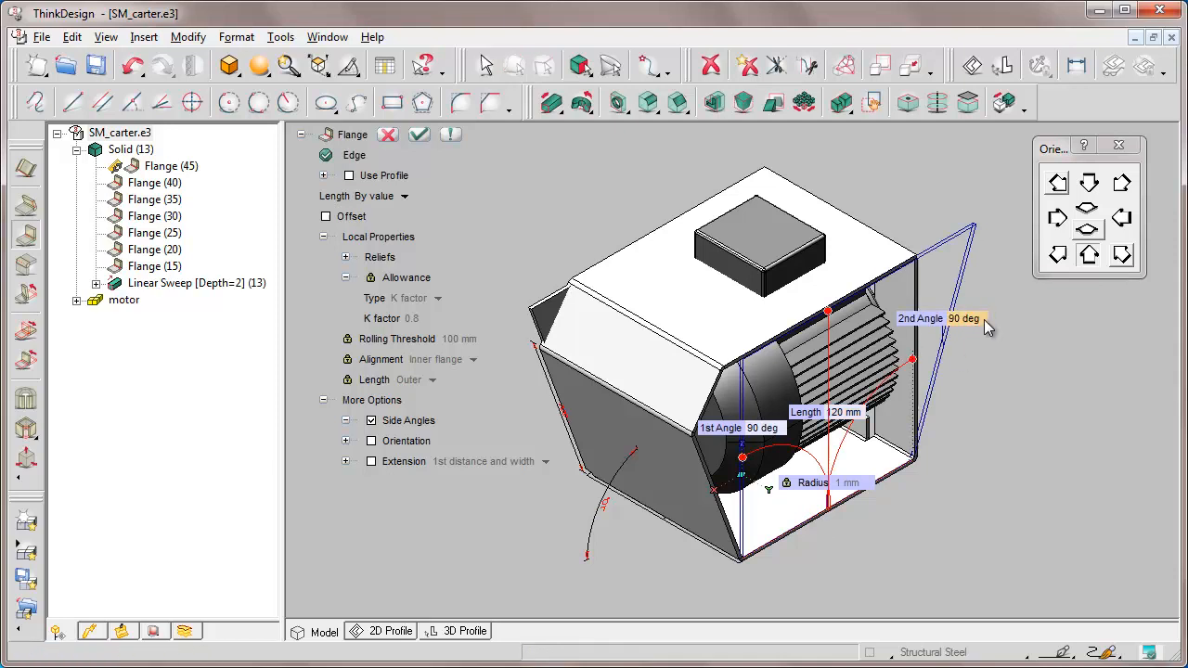
right_click(824, 411)
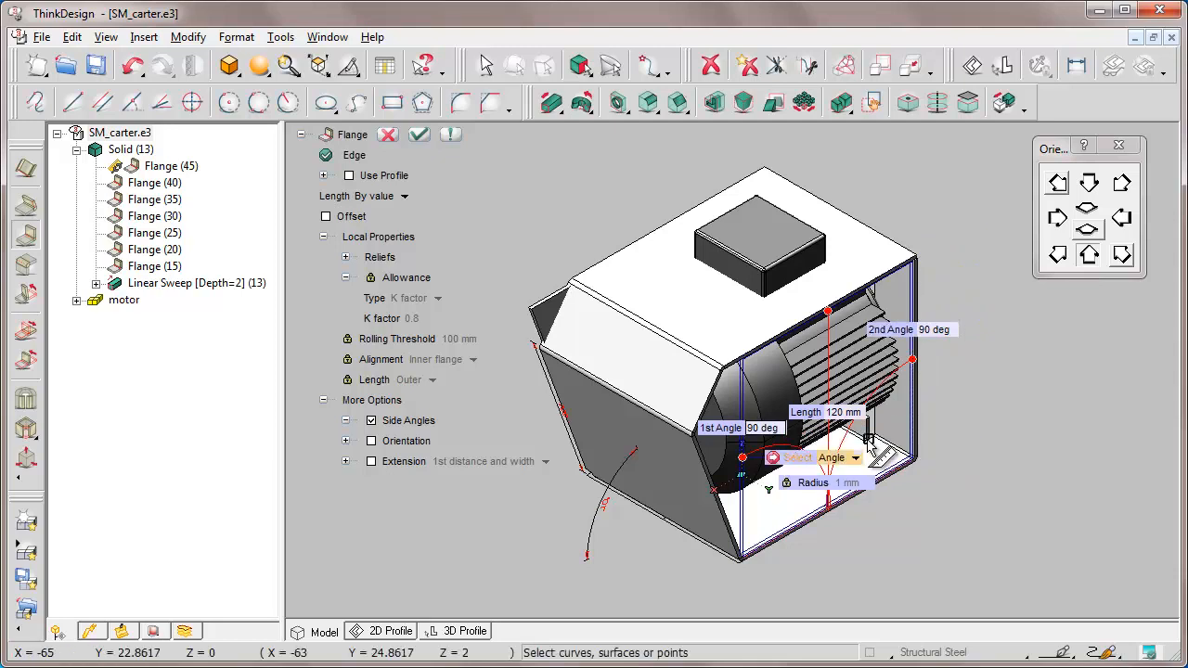
mouse_move(867, 440)
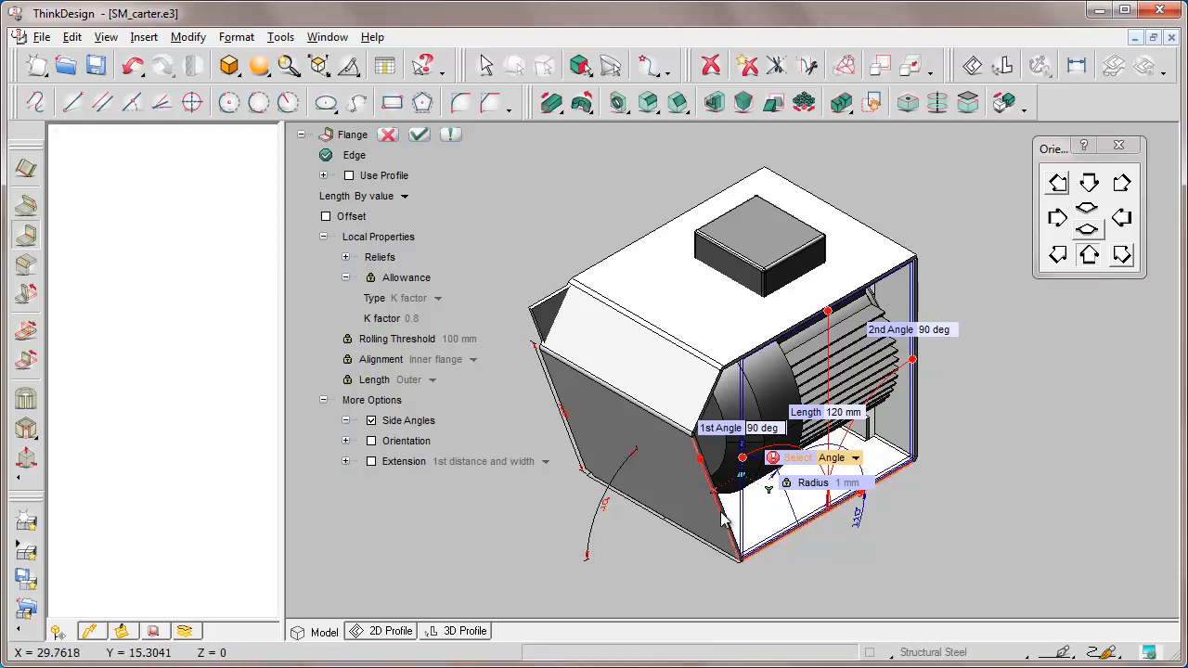
click(419, 134)
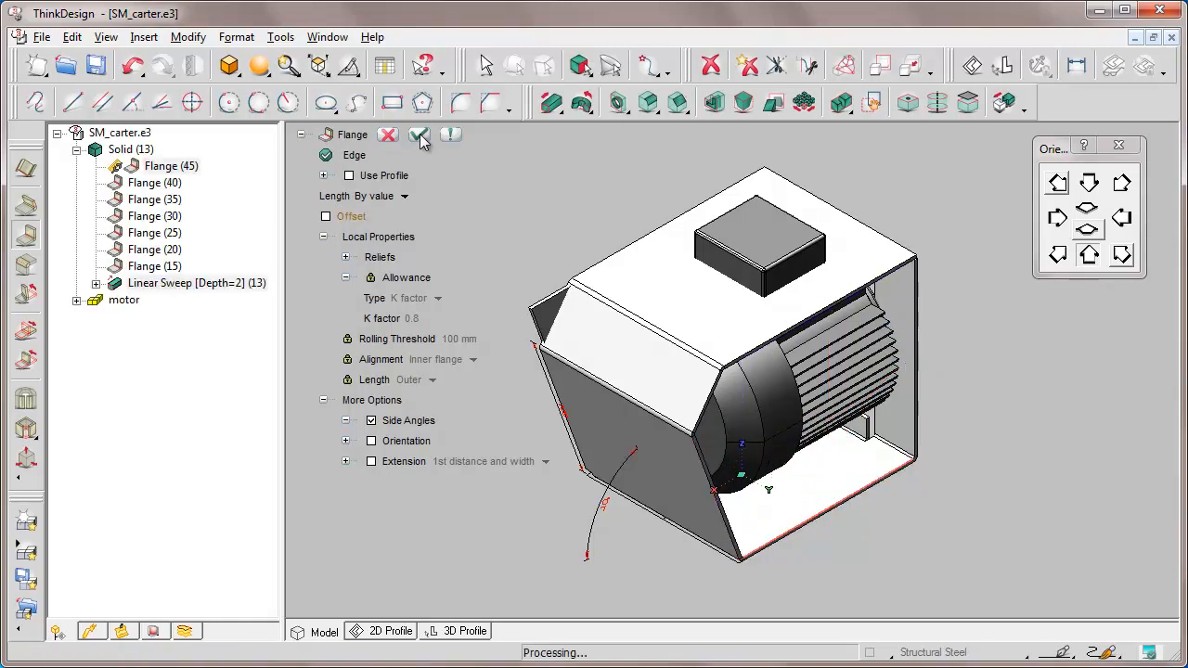
click(420, 136)
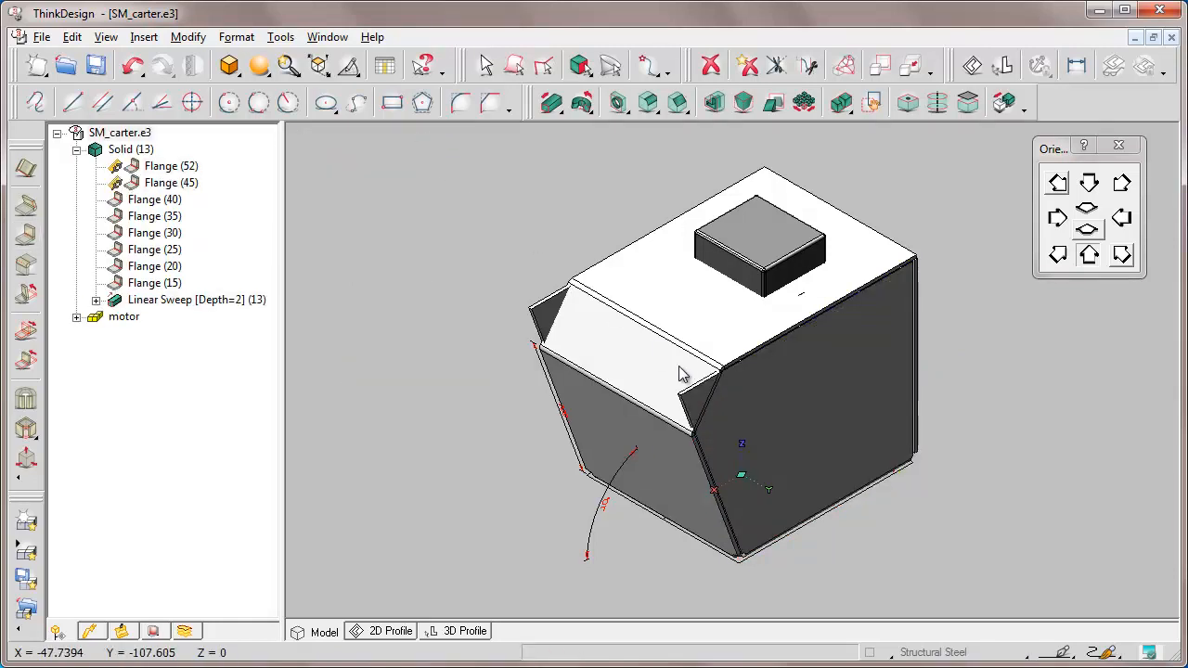
mouse_move(700, 390)
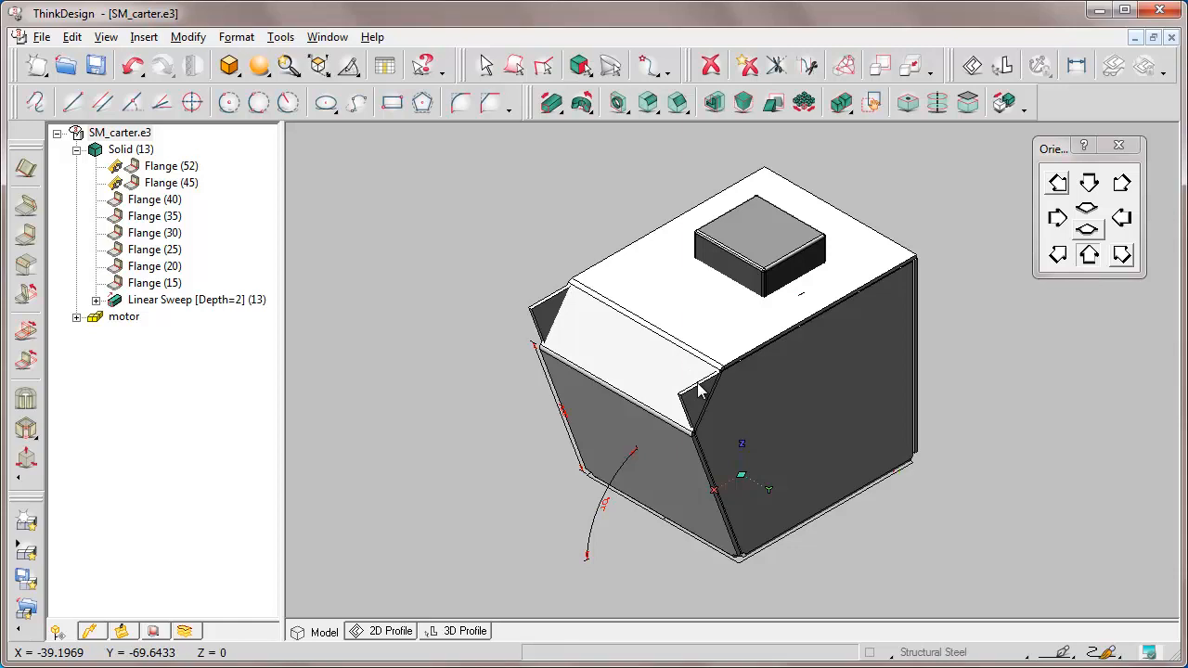
mouse_move(547, 306)
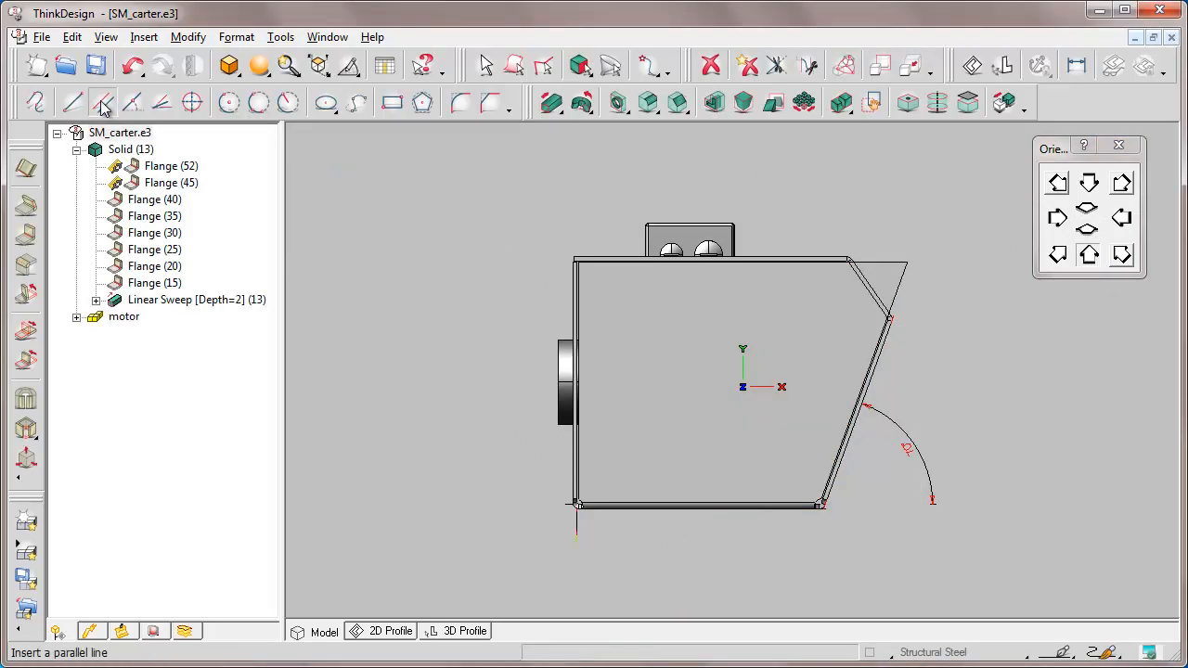
Step: Sketch a copy-length parallel line 33 mm inward from the angled flange edge
click(103, 102)
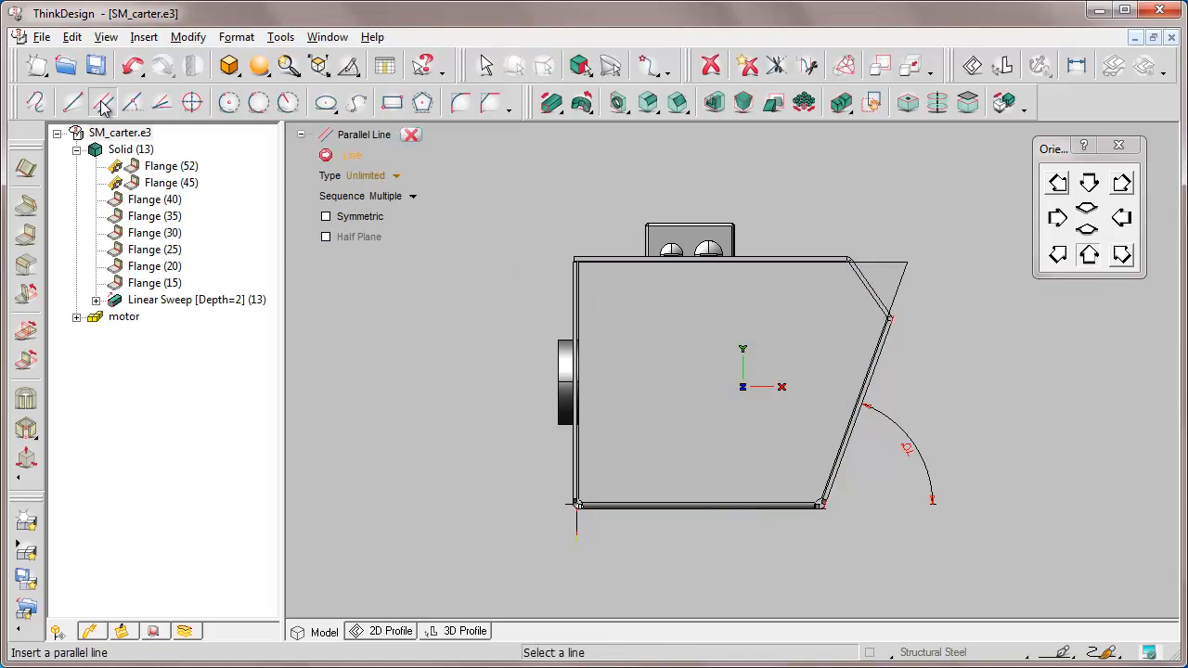
click(410, 178)
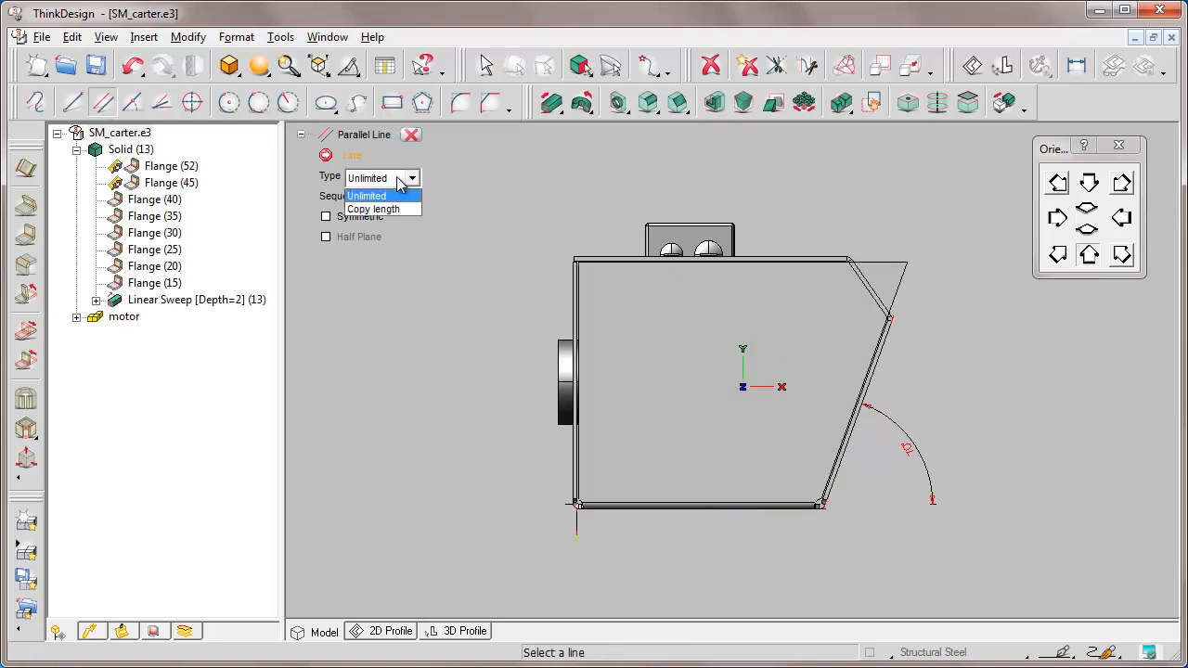
click(372, 208)
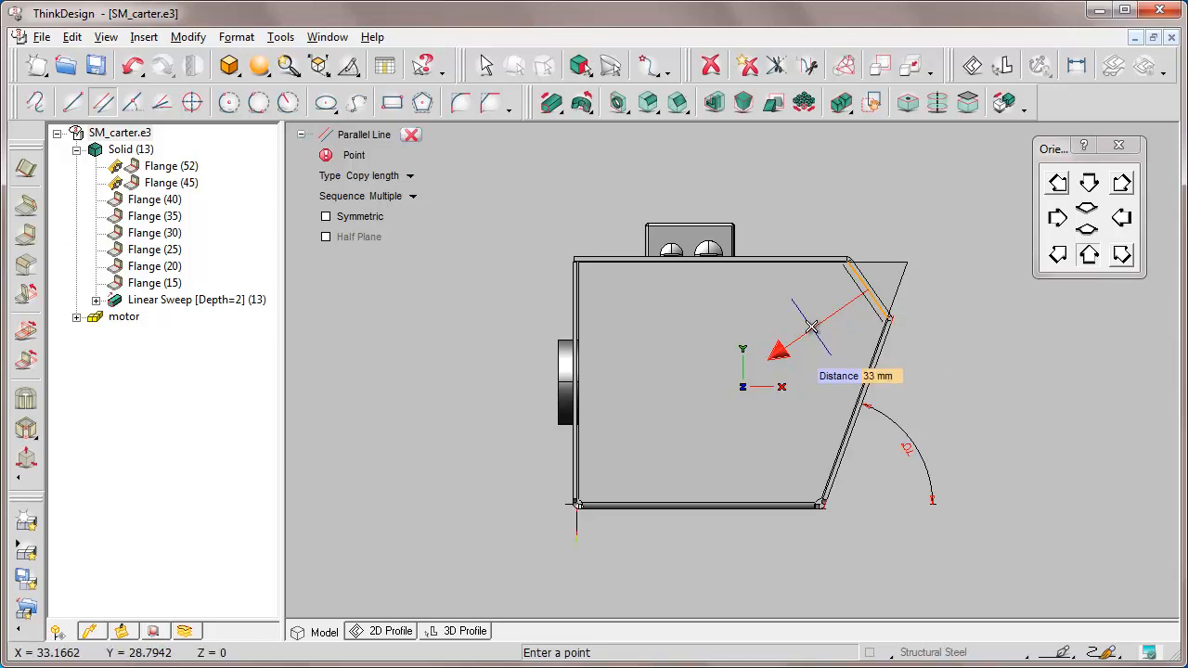
click(411, 135)
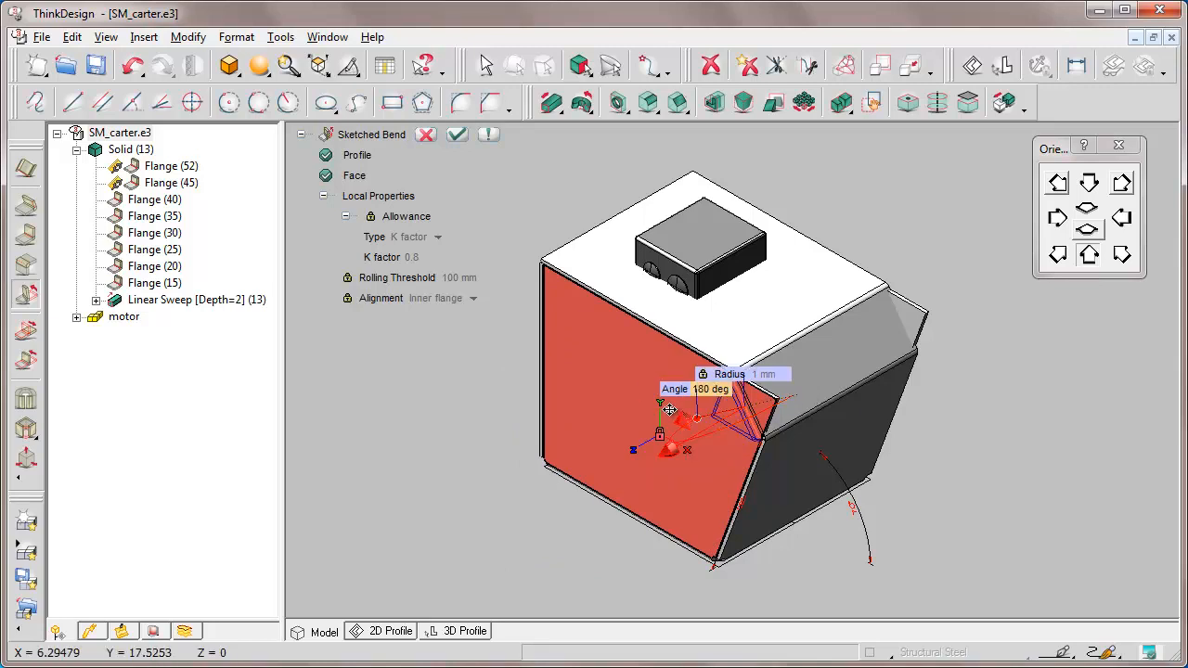
mouse_move(670, 416)
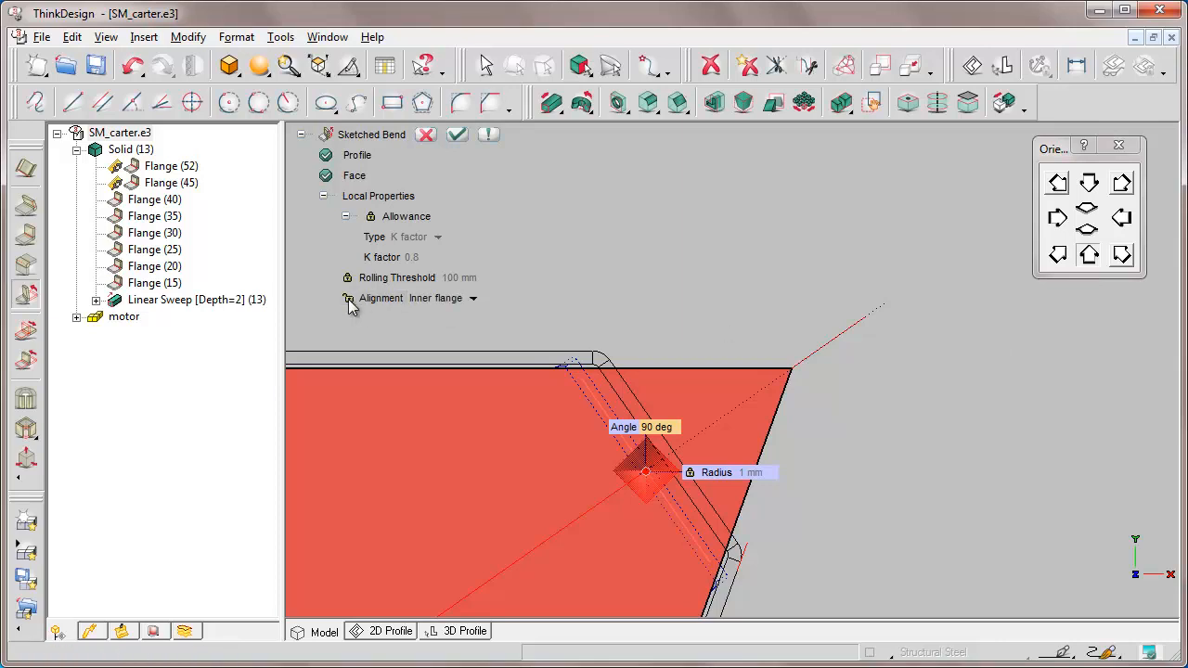
Step: Set the sketched bend's alignment to Outer flange and confirm Sketched Bend (58)
click(473, 298)
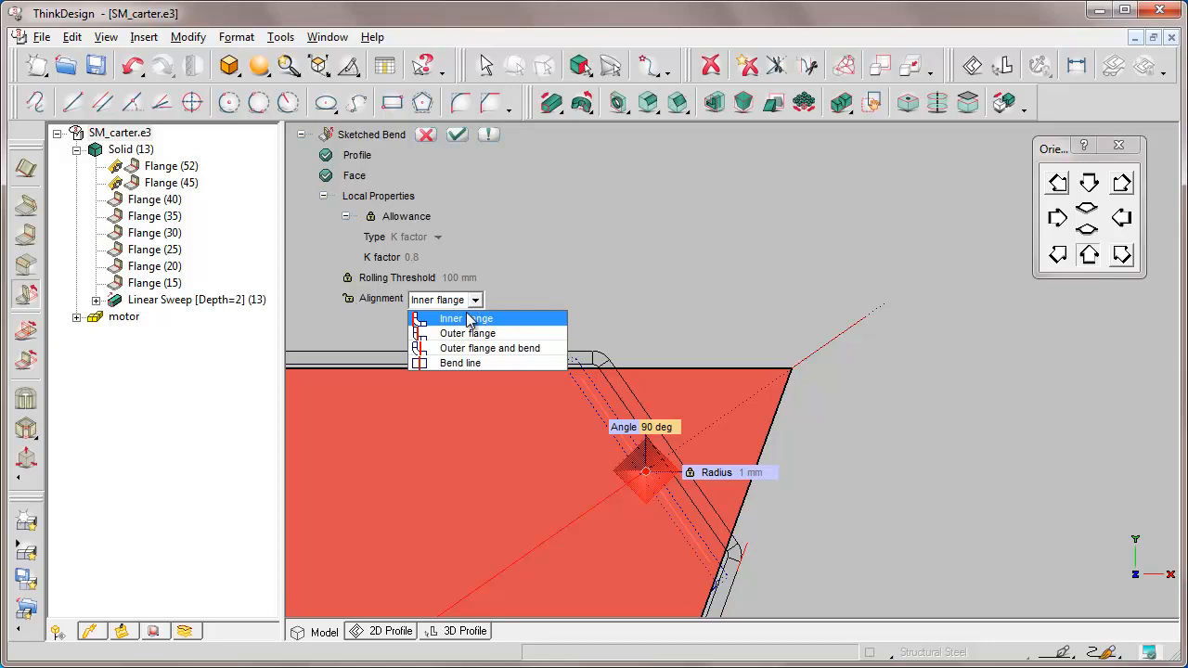
click(468, 333)
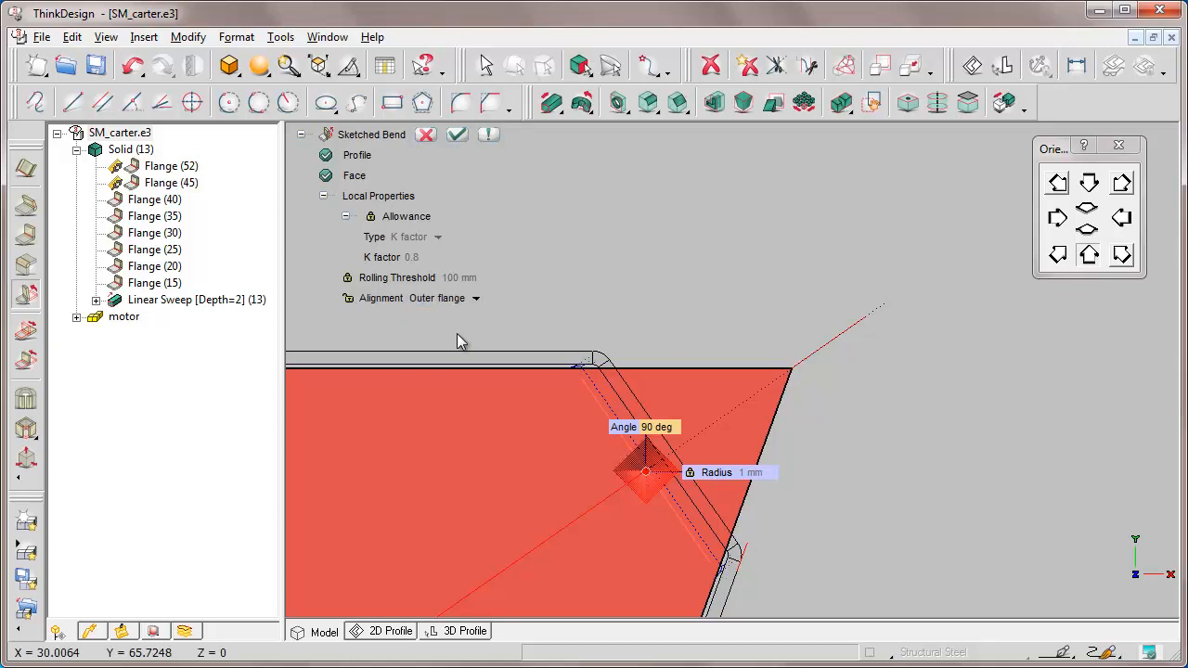
click(455, 135)
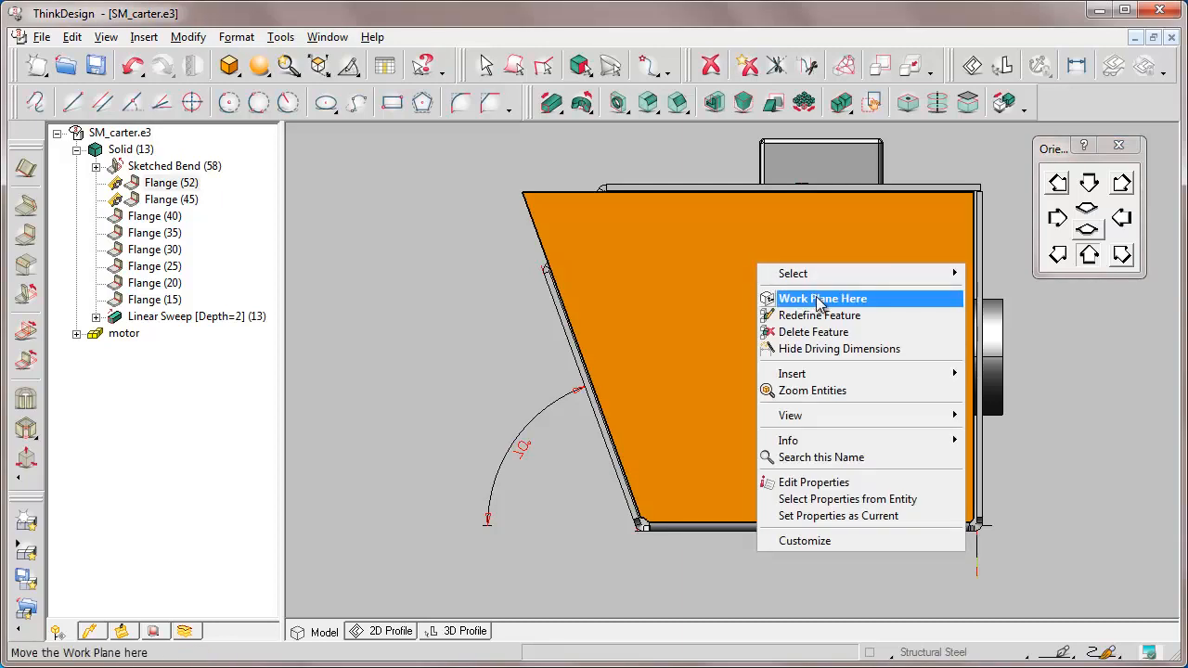
Step: Put a work plane on the side face, draw a 19 mm parallel line, and add a 90° outer-flange sketched bend
click(822, 298)
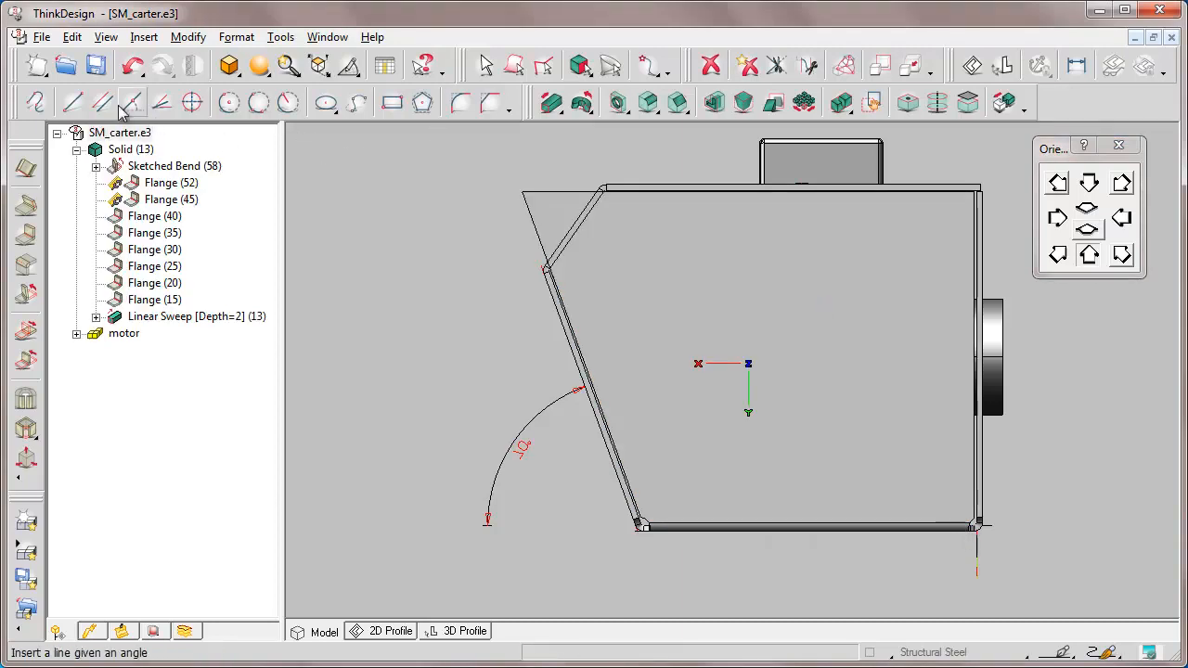
click(102, 102)
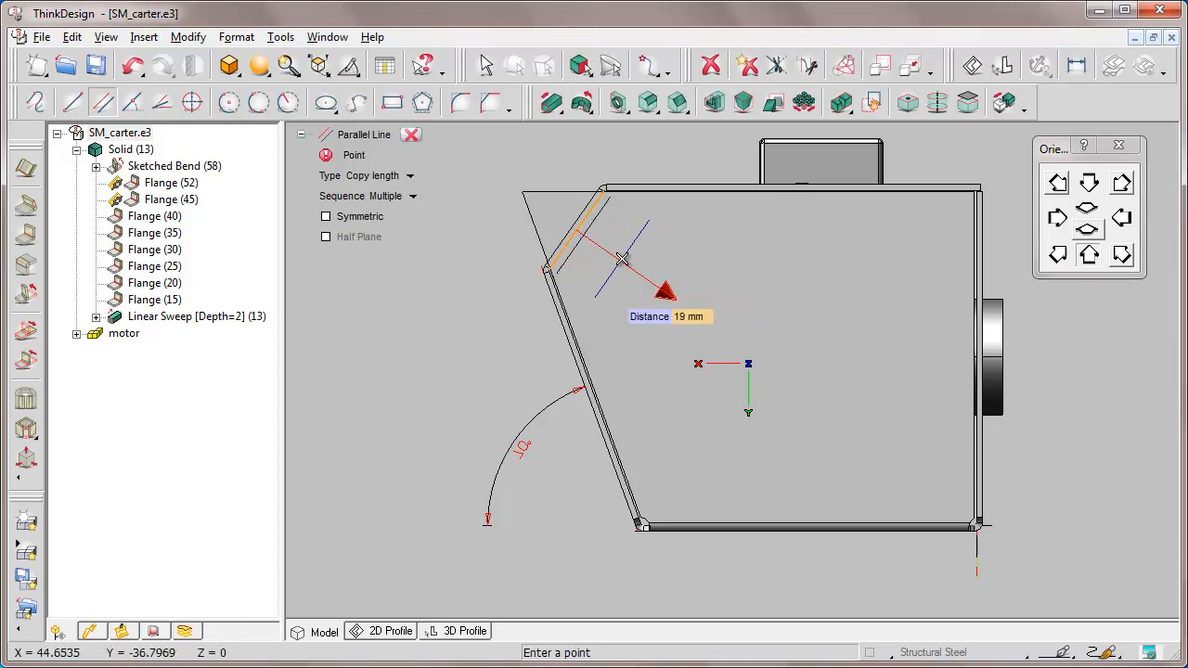
click(411, 134)
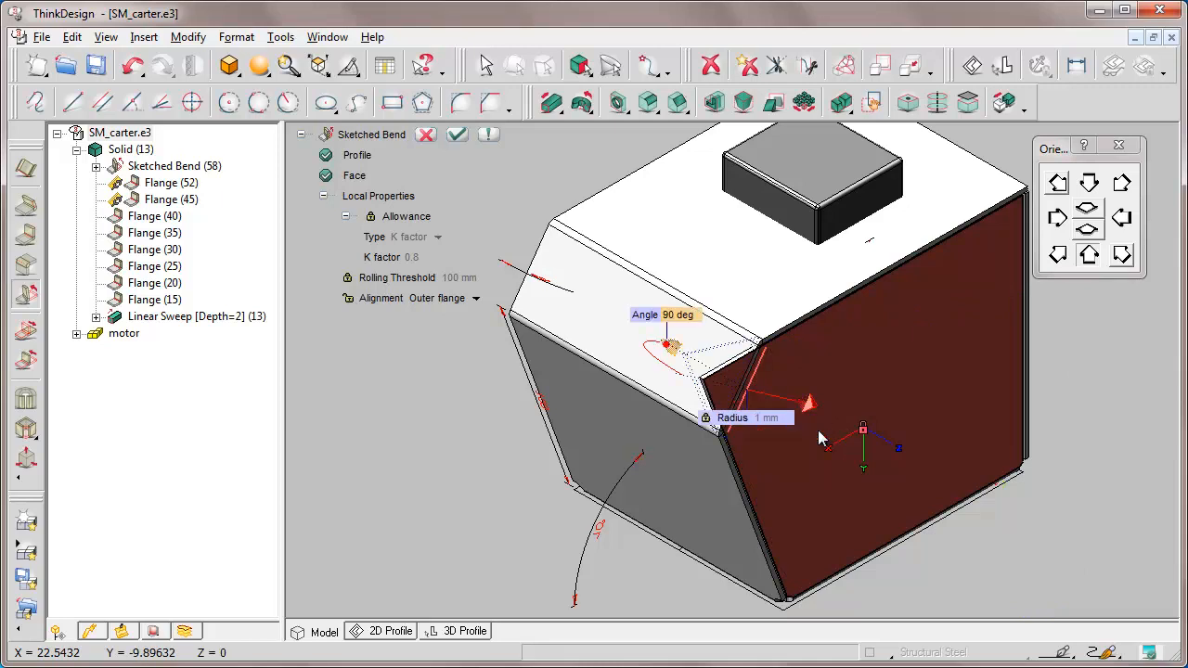
click(456, 134)
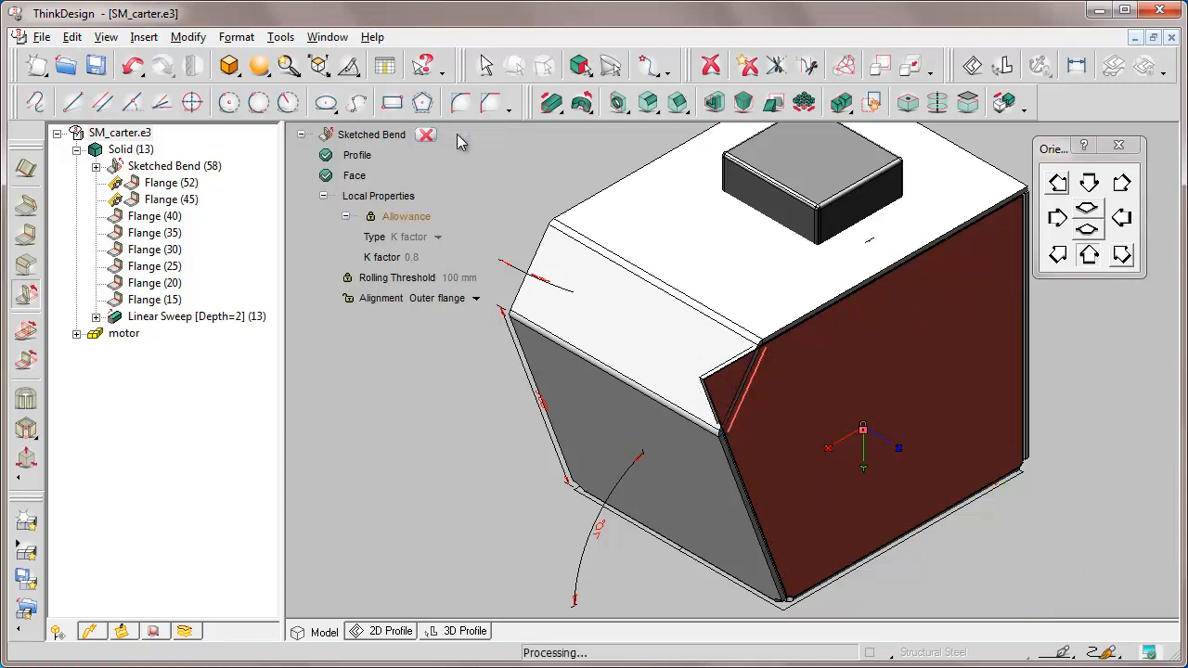
click(426, 134)
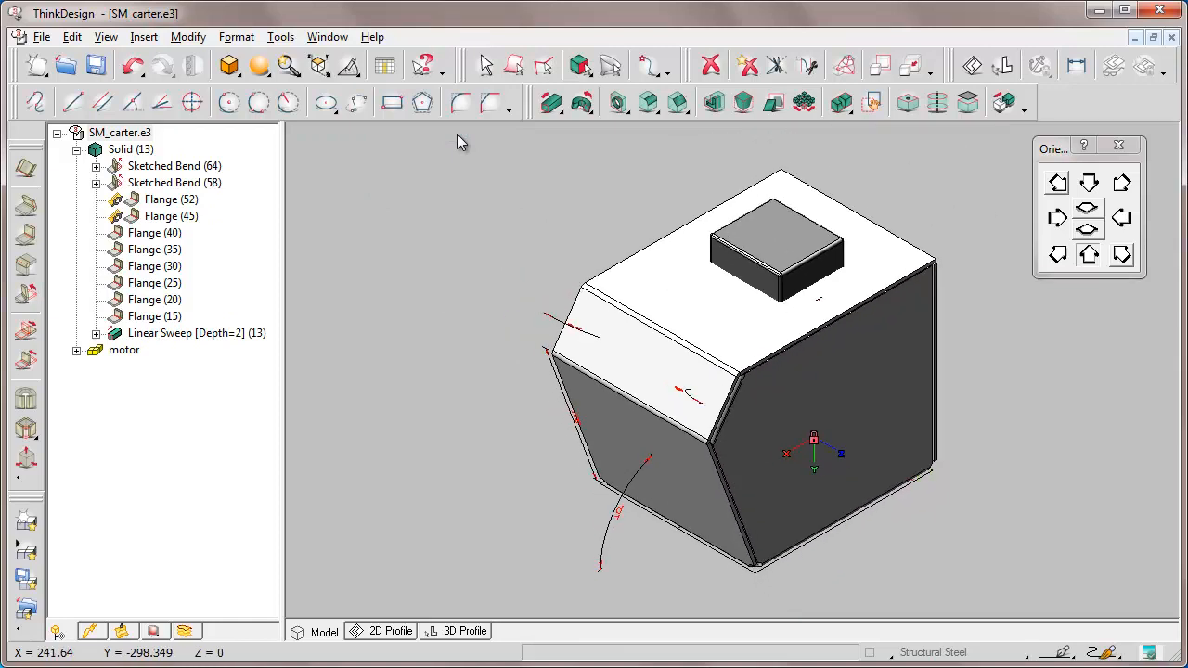
click(580, 65)
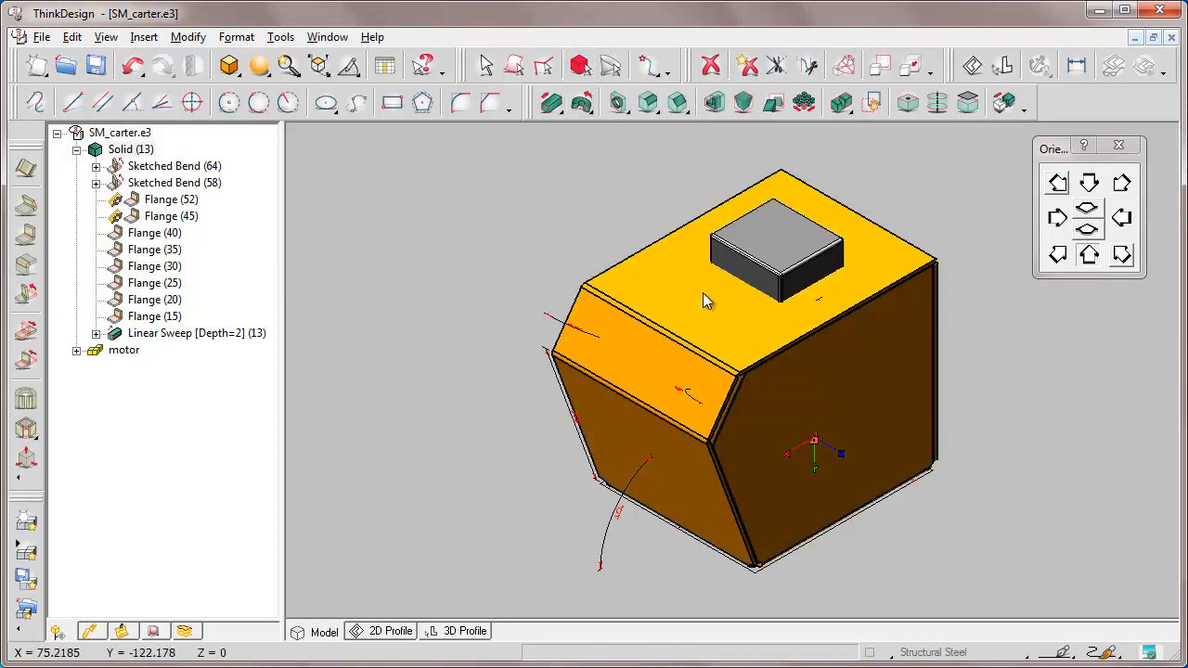
Step: Select the housing solid and apply View > Hide Driving Dimensions
click(106, 37)
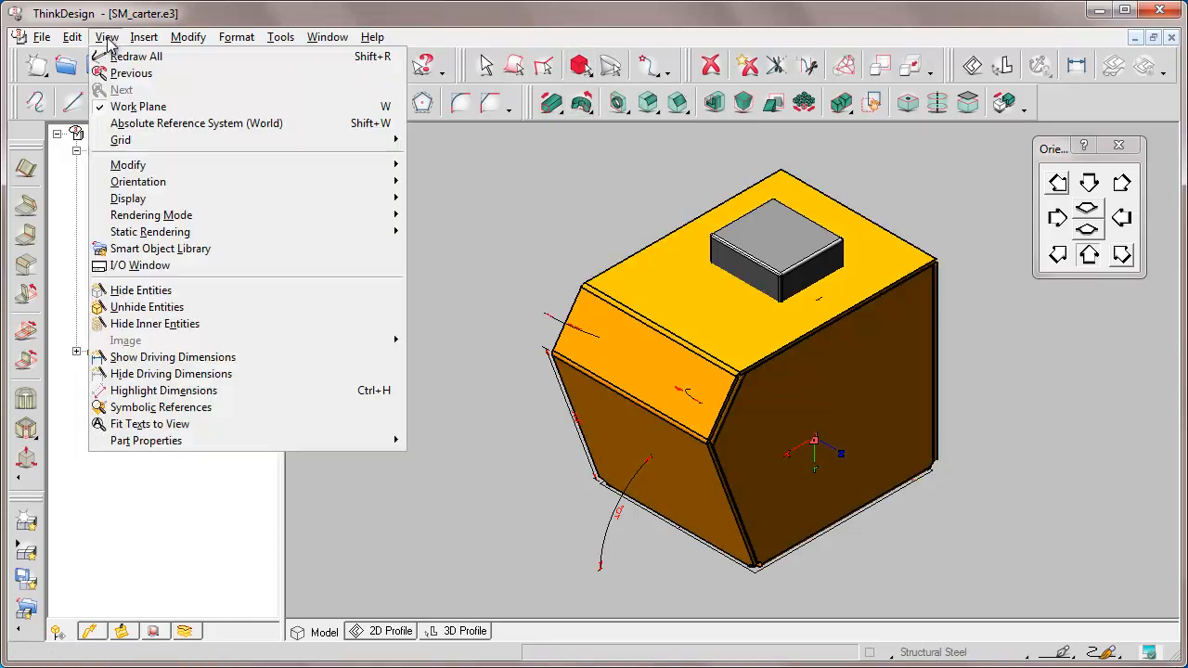
mouse_move(171, 373)
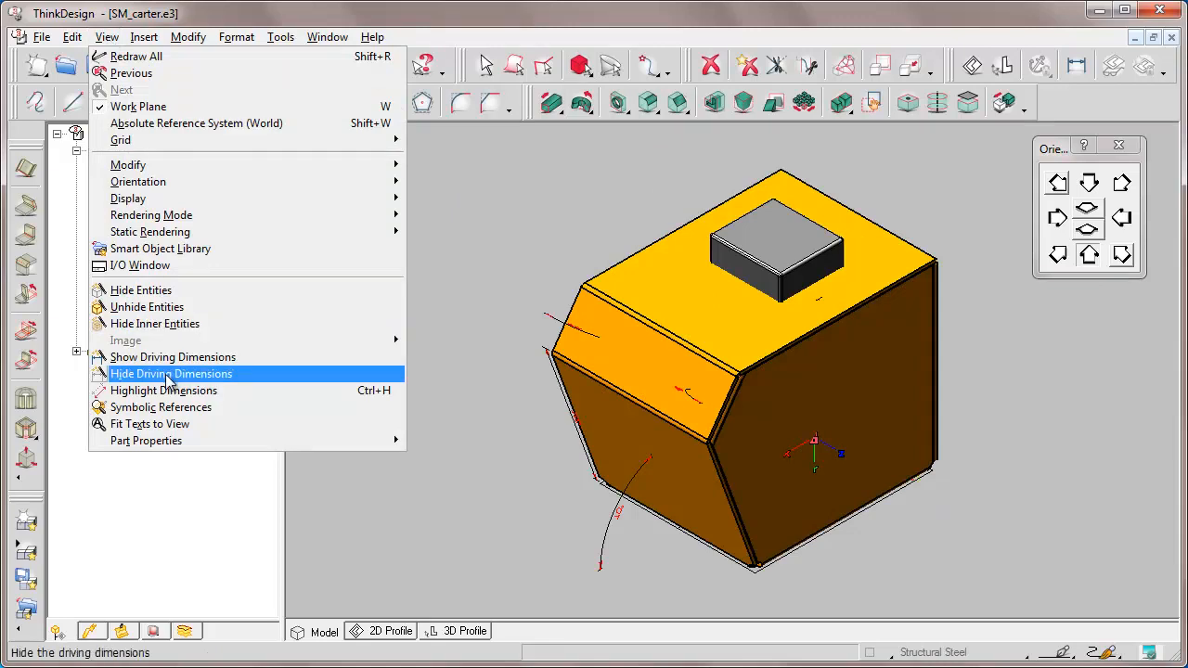
click(171, 373)
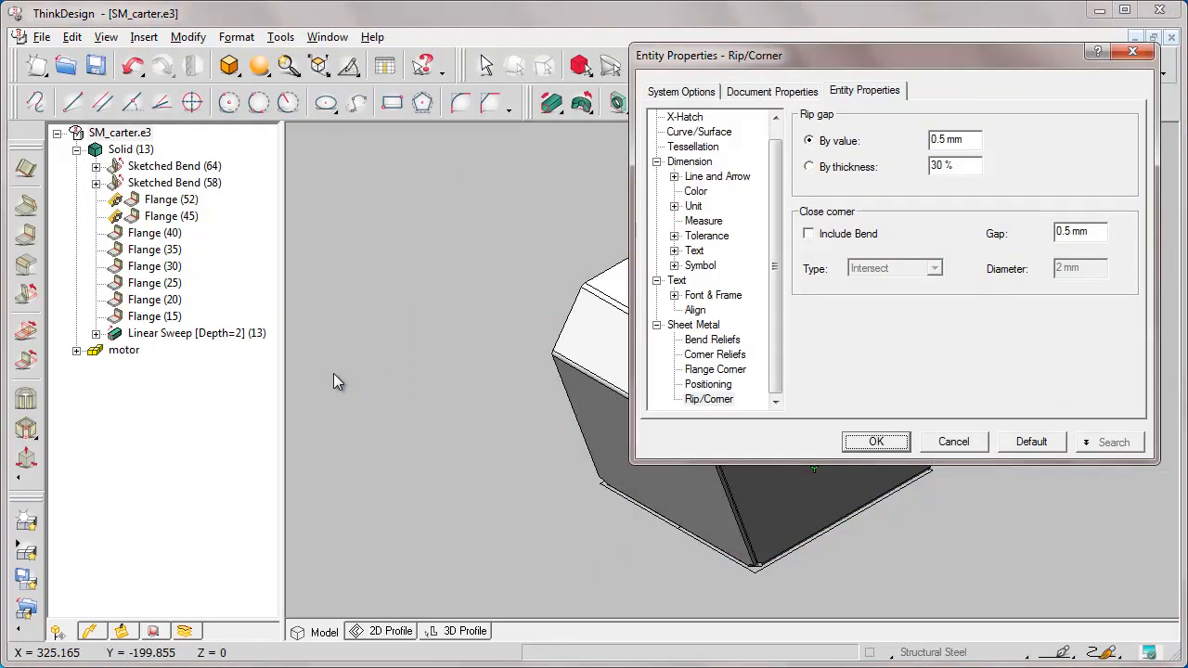
Step: Enable 'Hide dimensions in feature creation' in System Options > Construction, then save SM_carter
click(682, 91)
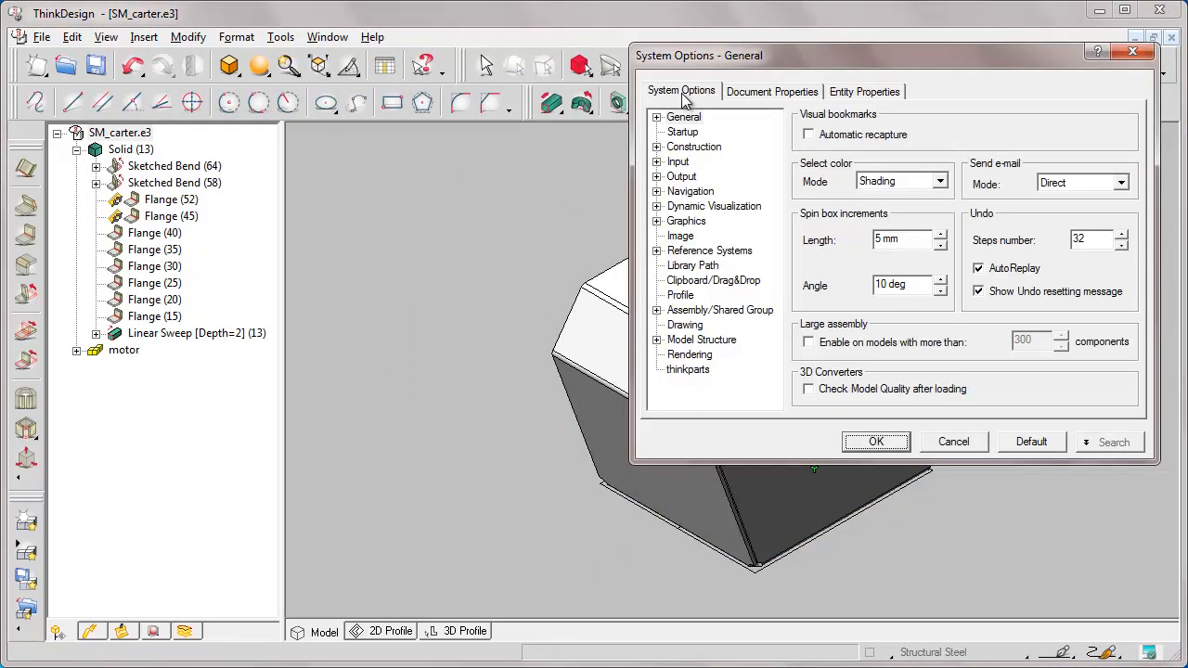
click(693, 146)
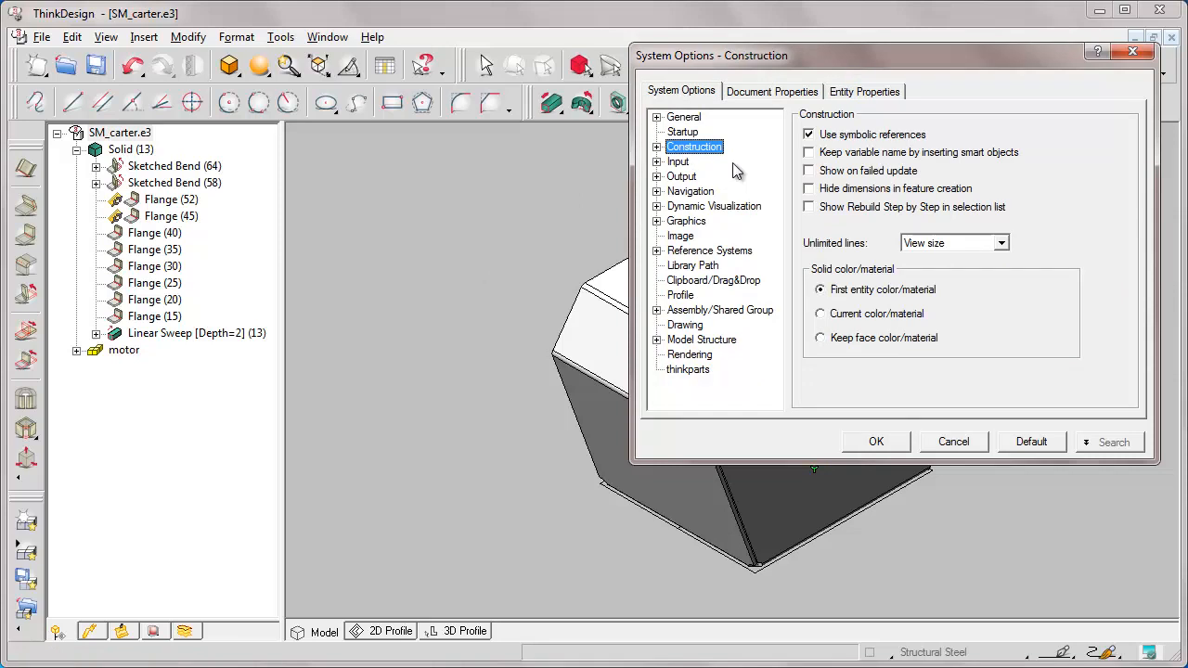
click(808, 189)
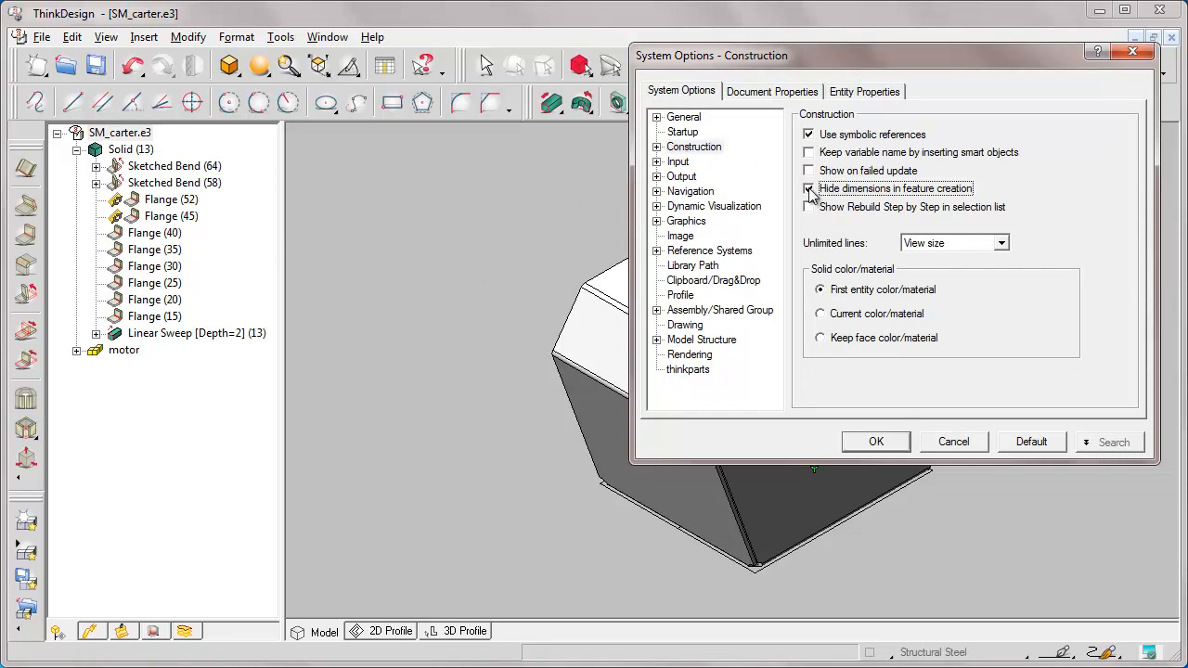
click(875, 441)
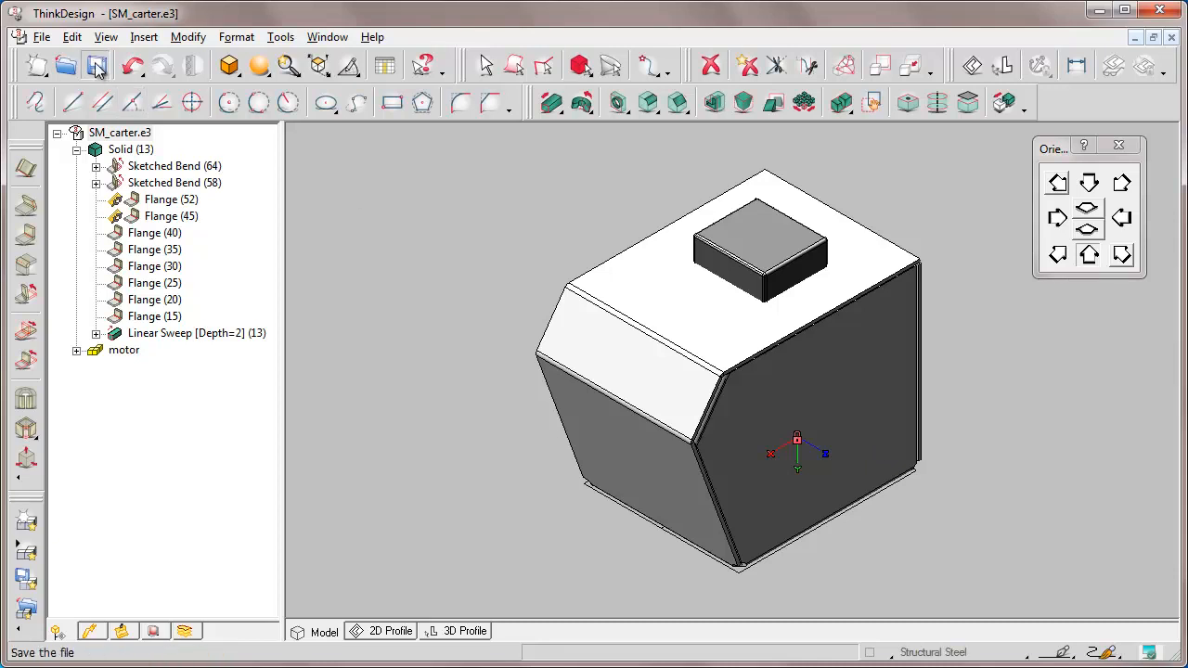
click(97, 65)
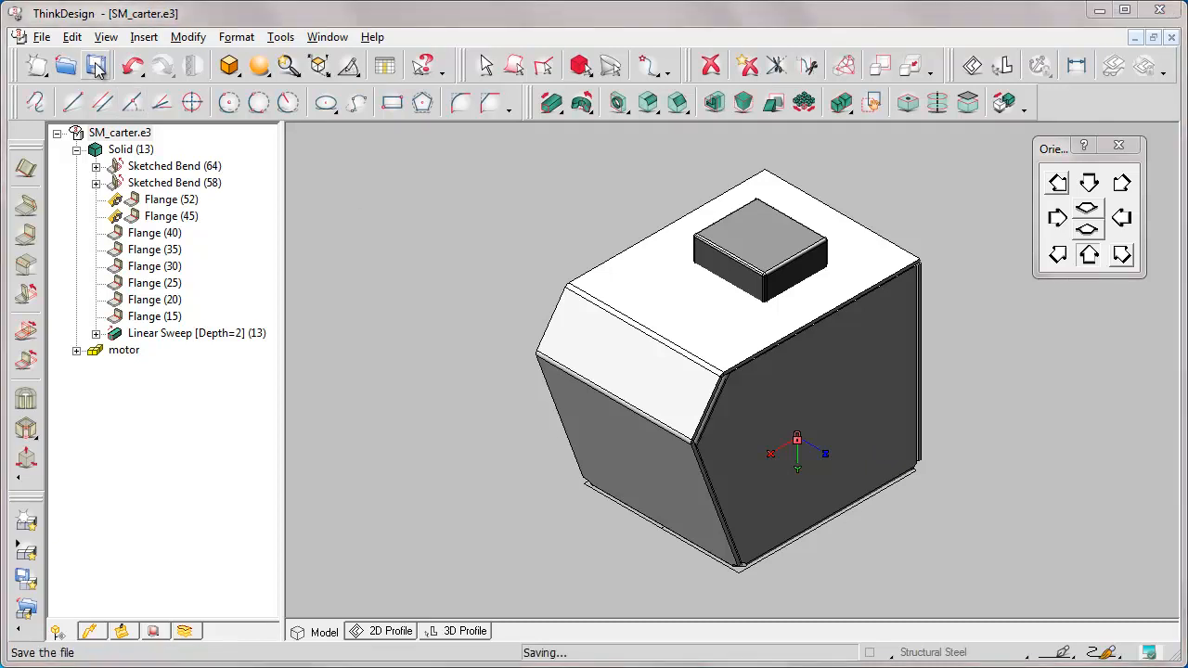